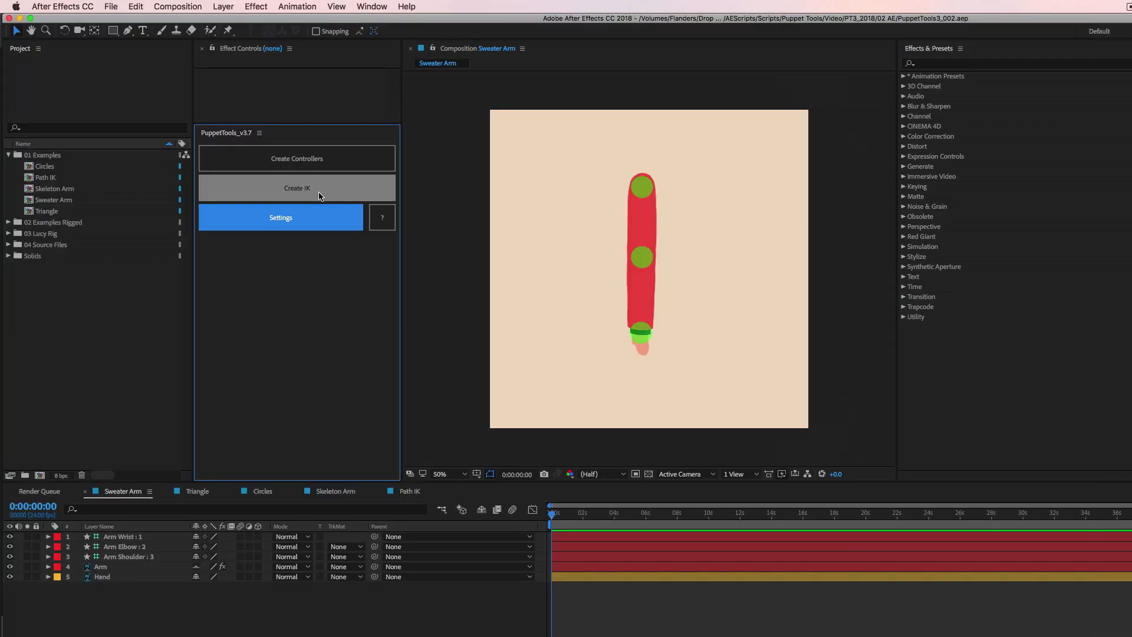
mouse_move(623, 164)
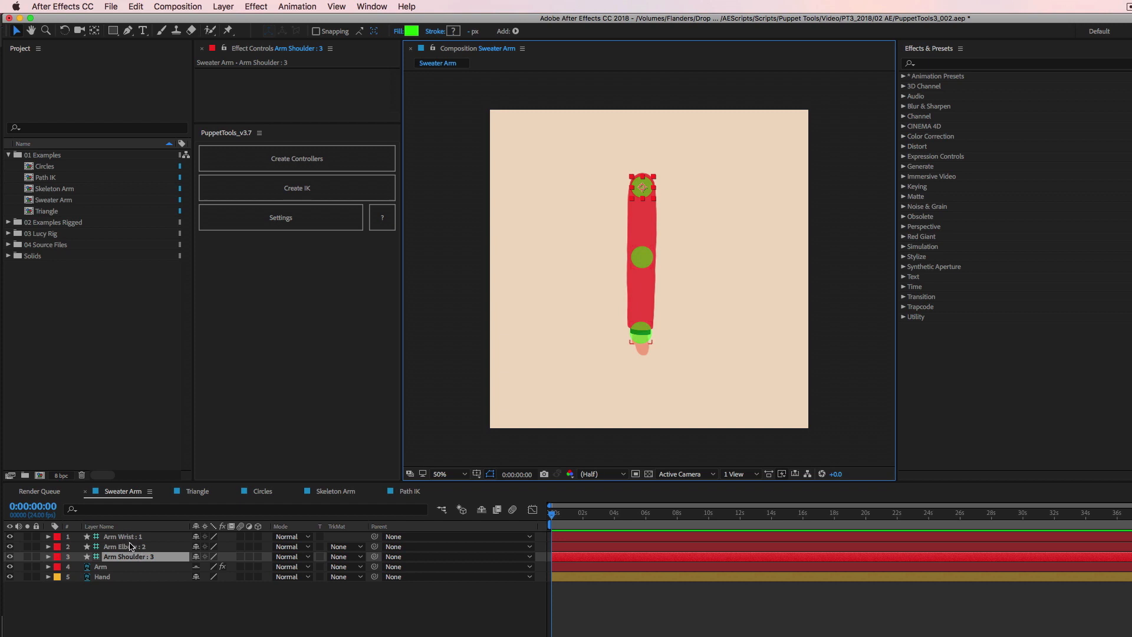
Step: Build an IK rig from the three sweater-arm controllers and parent Hand to the wrist
left_click(121, 537)
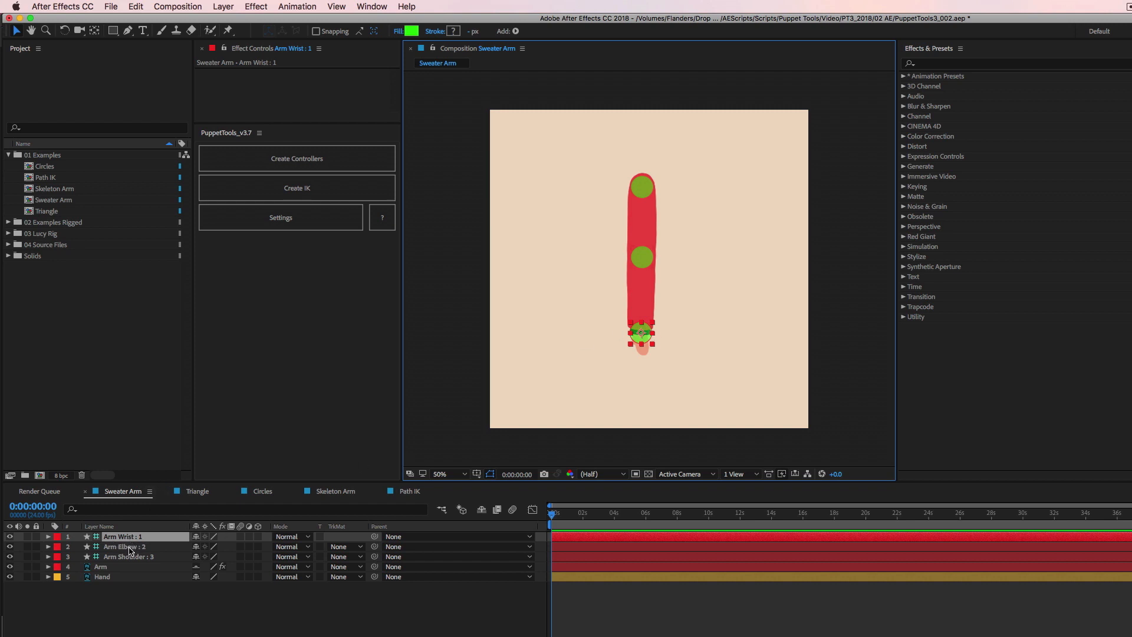
left_click(296, 187)
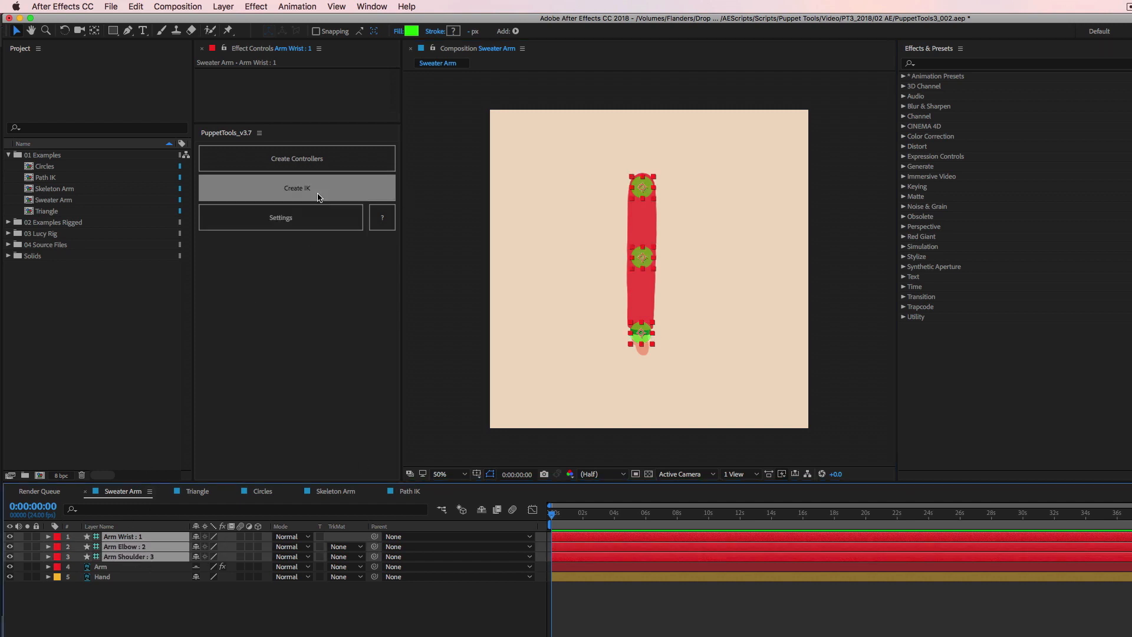
left_click(296, 188)
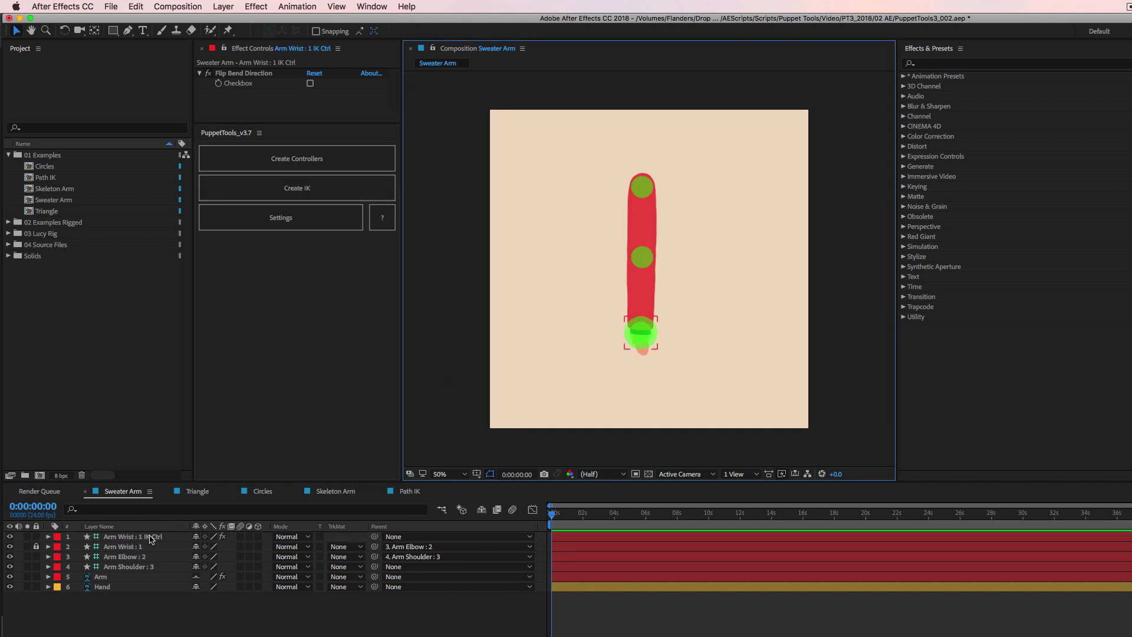
left_click(134, 536)
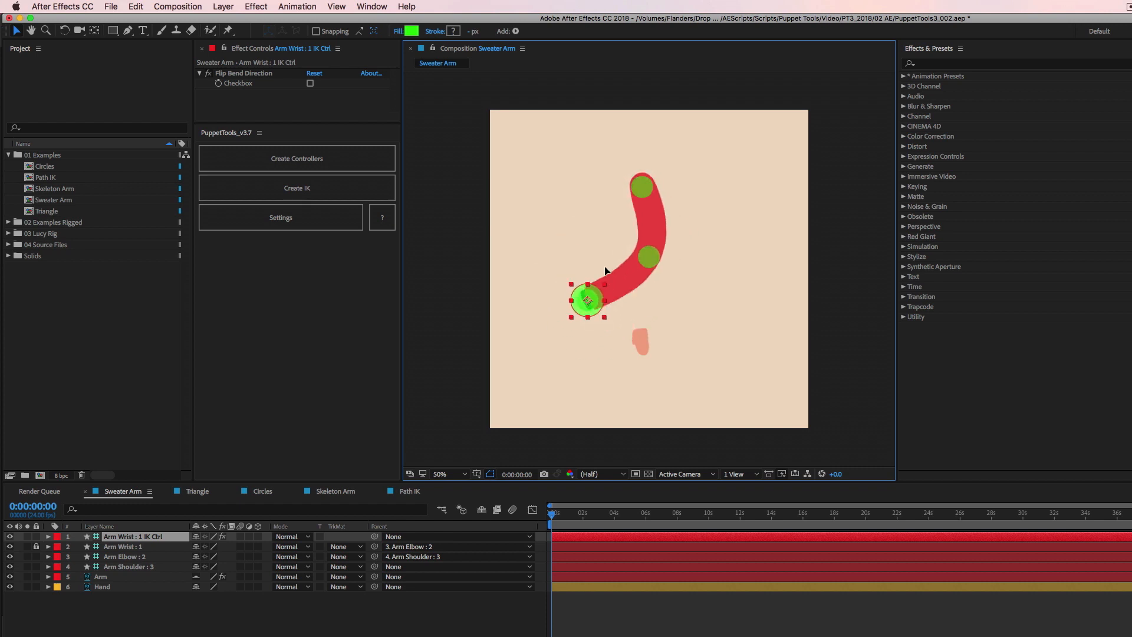
left_click(102, 586)
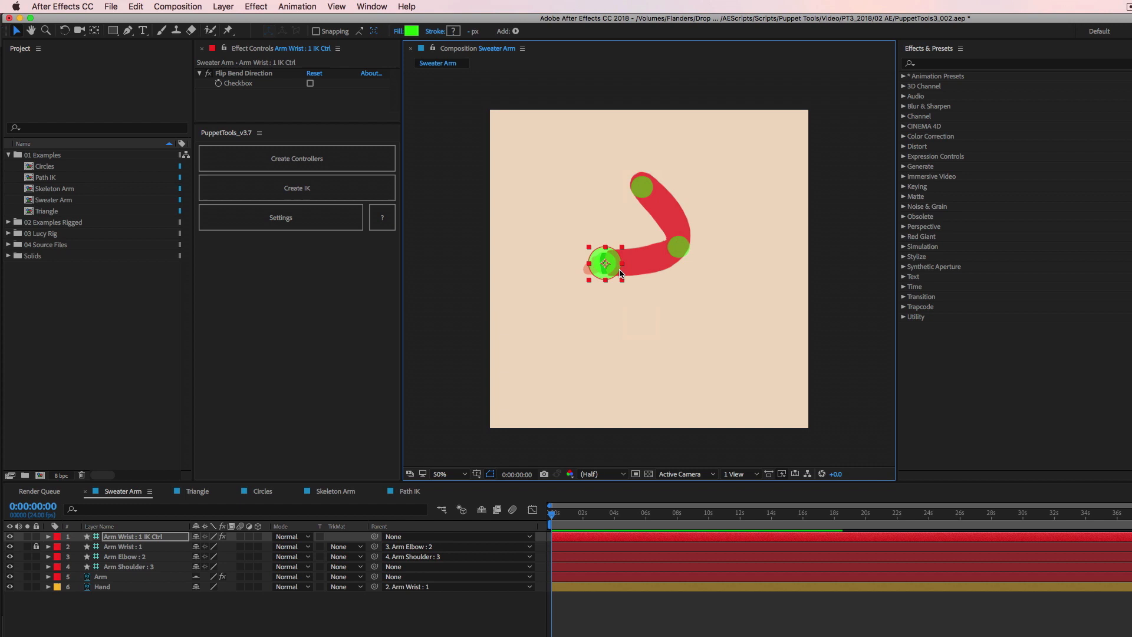
mouse_move(725, 191)
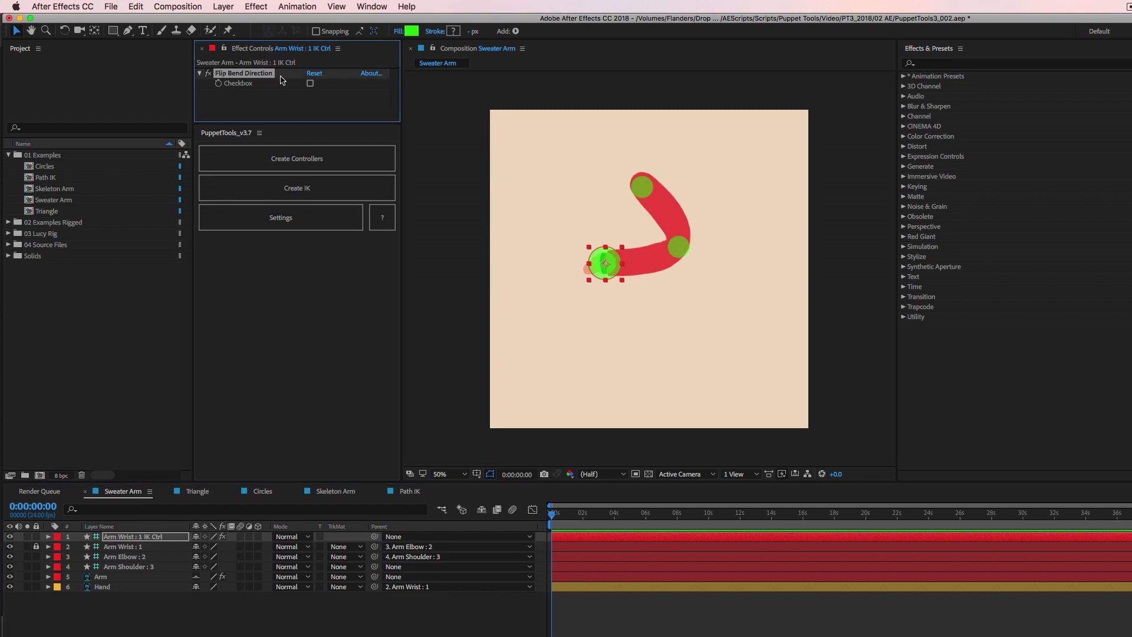
Step: Toggle Flip Bend Direction on and off repeatedly, leaving it unchecked
left_click(311, 83)
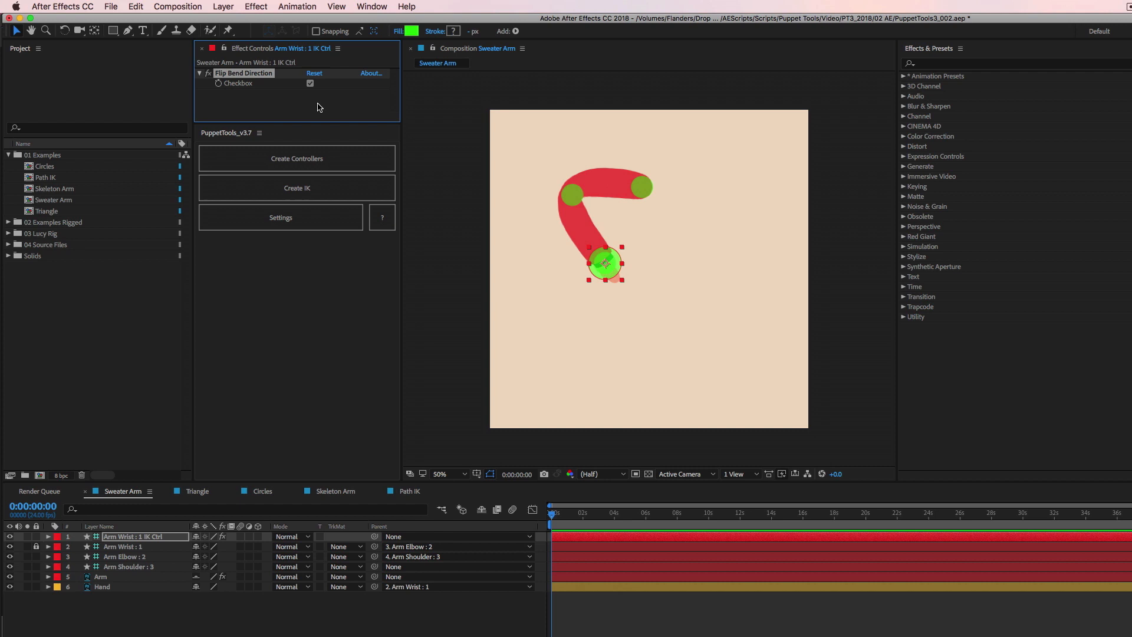
left_click(310, 83)
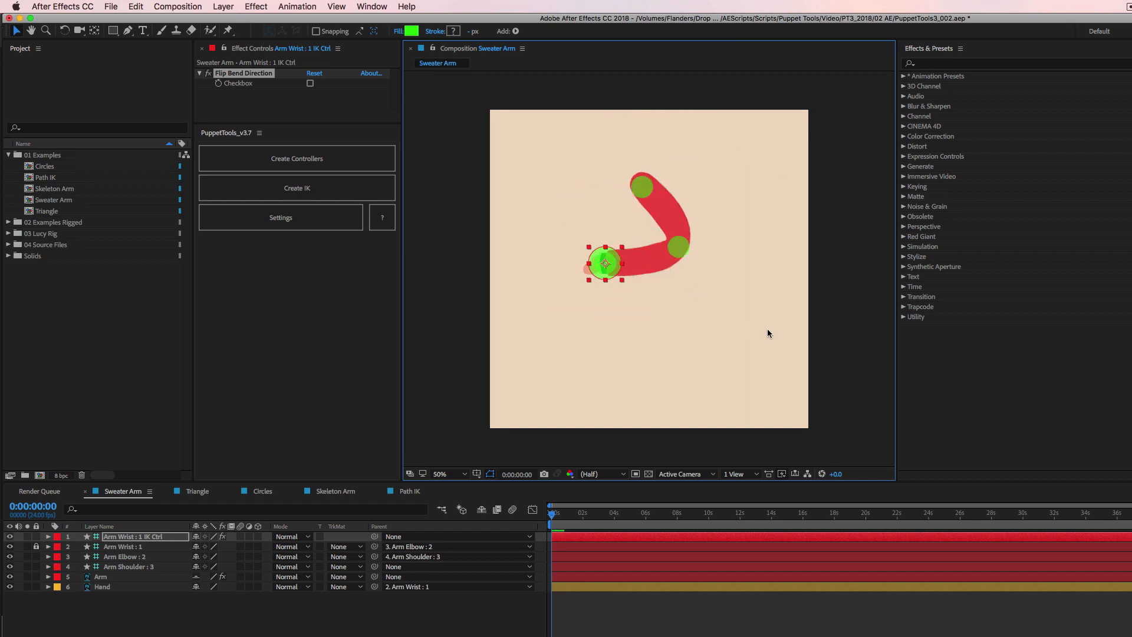
left_click(311, 83)
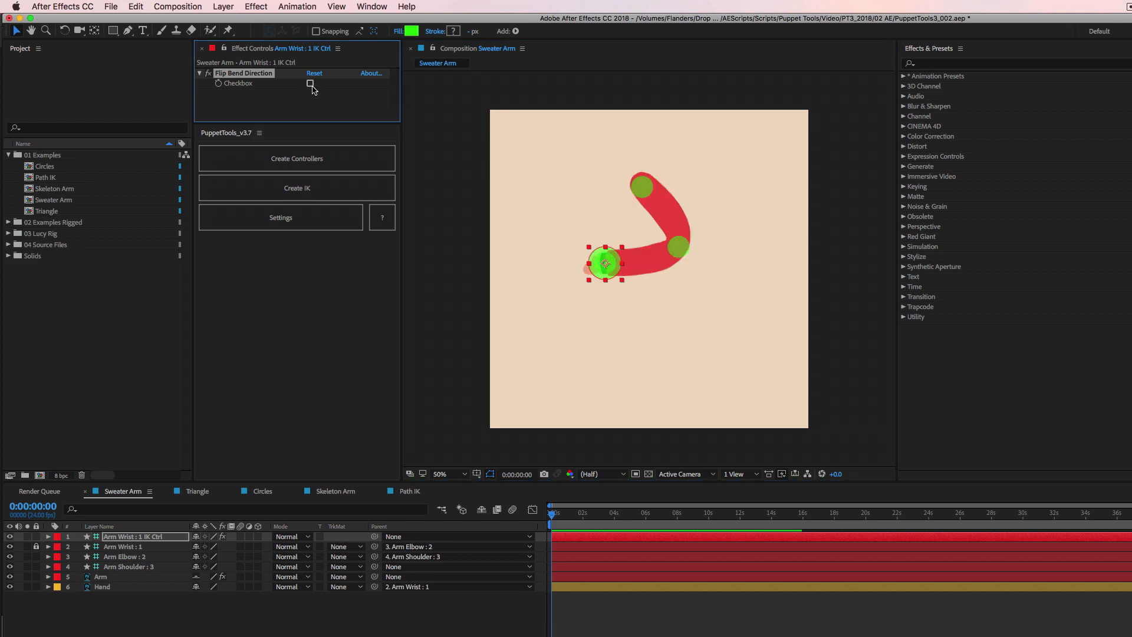
mouse_move(615, 115)
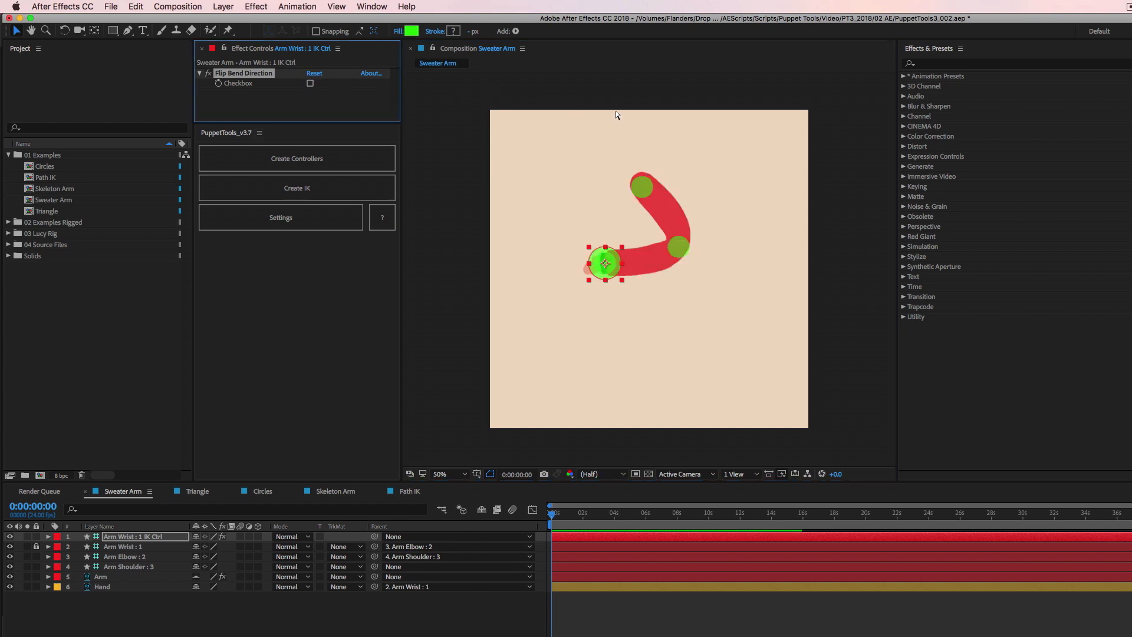
left_click(311, 83)
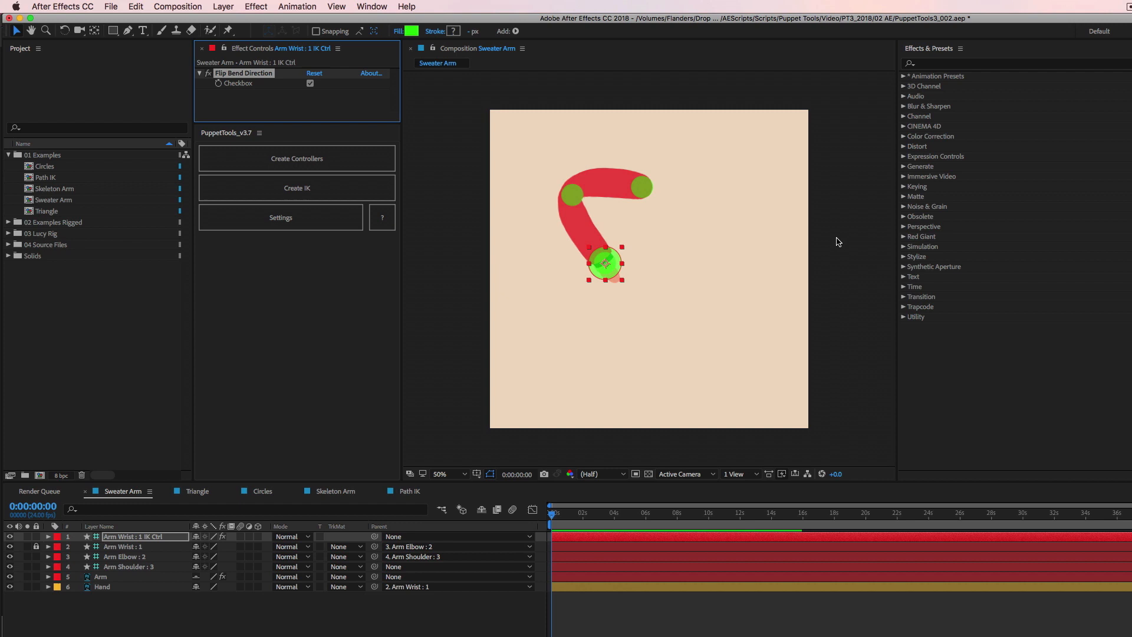
left_click(311, 83)
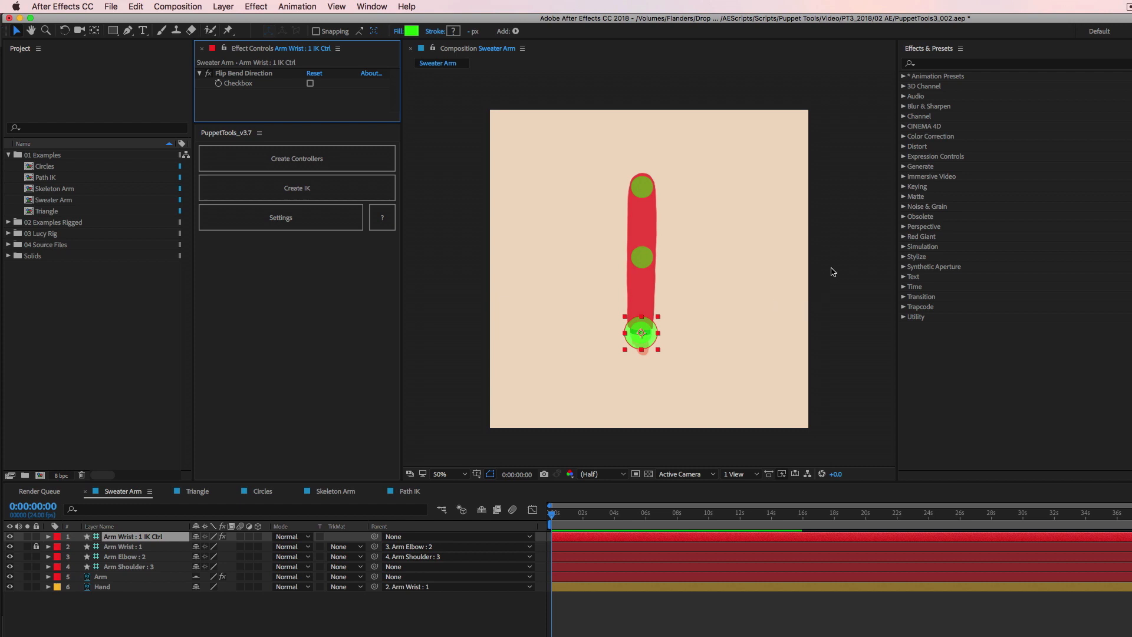
mouse_move(850, 271)
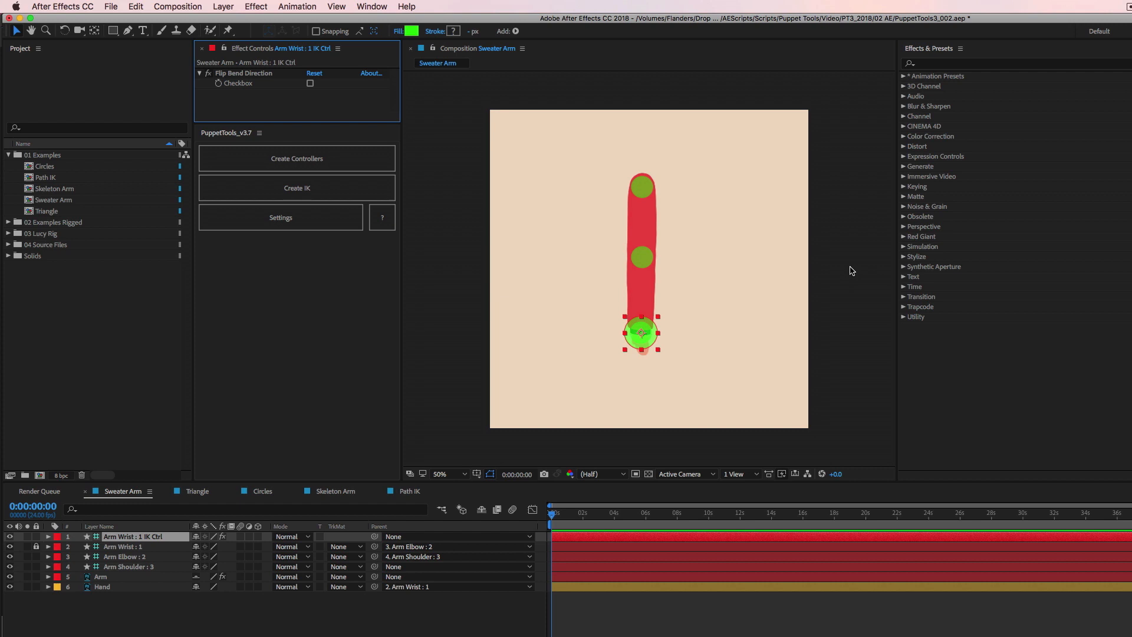
mouse_move(666, 180)
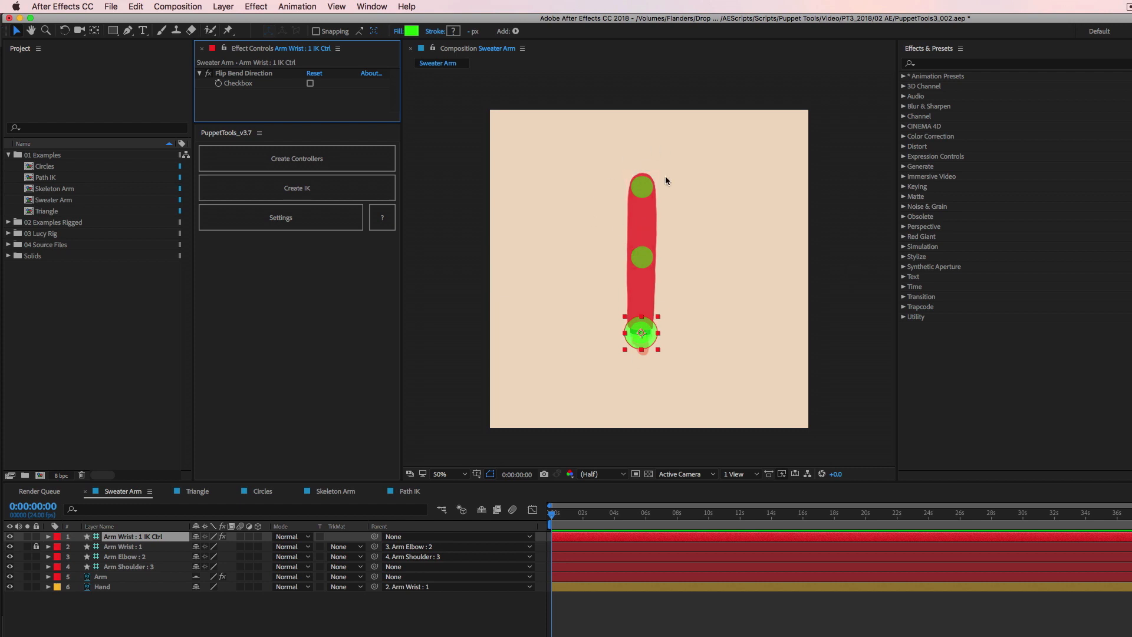
mouse_move(496, 390)
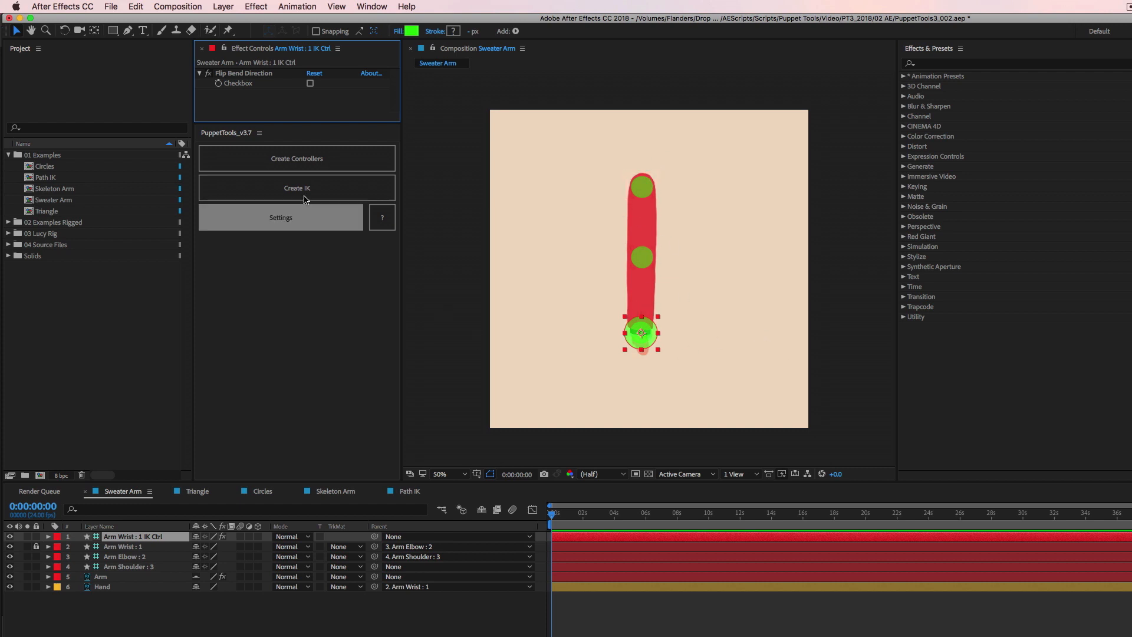
Step: Deselect all arm layers and switch to the Skeleton Arm composition tab
left_click(374, 408)
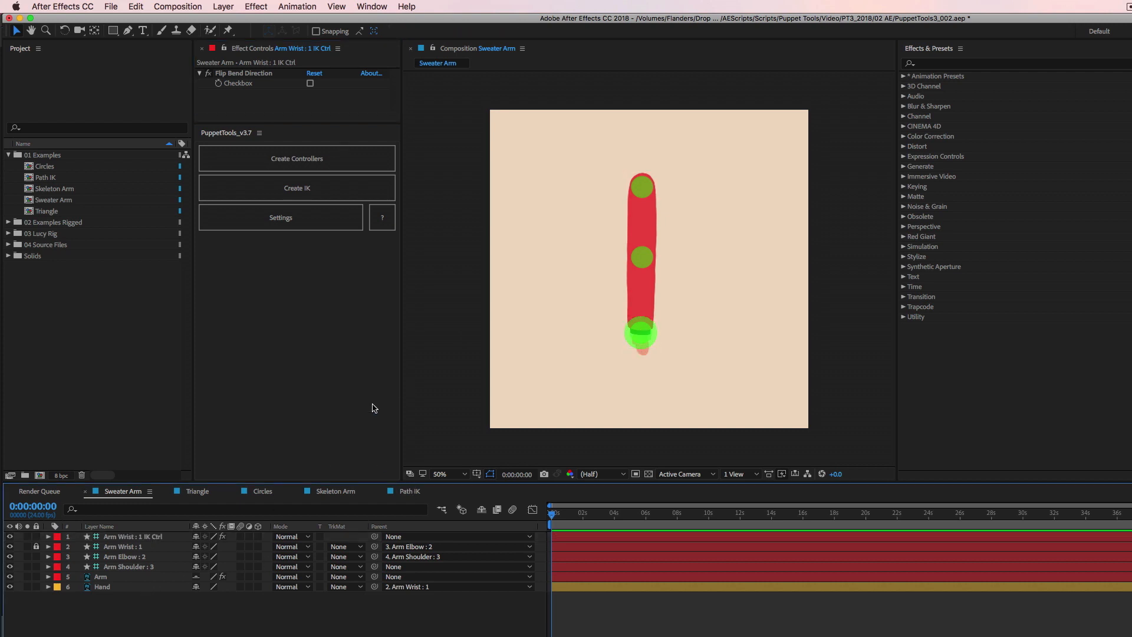
mouse_move(304, 453)
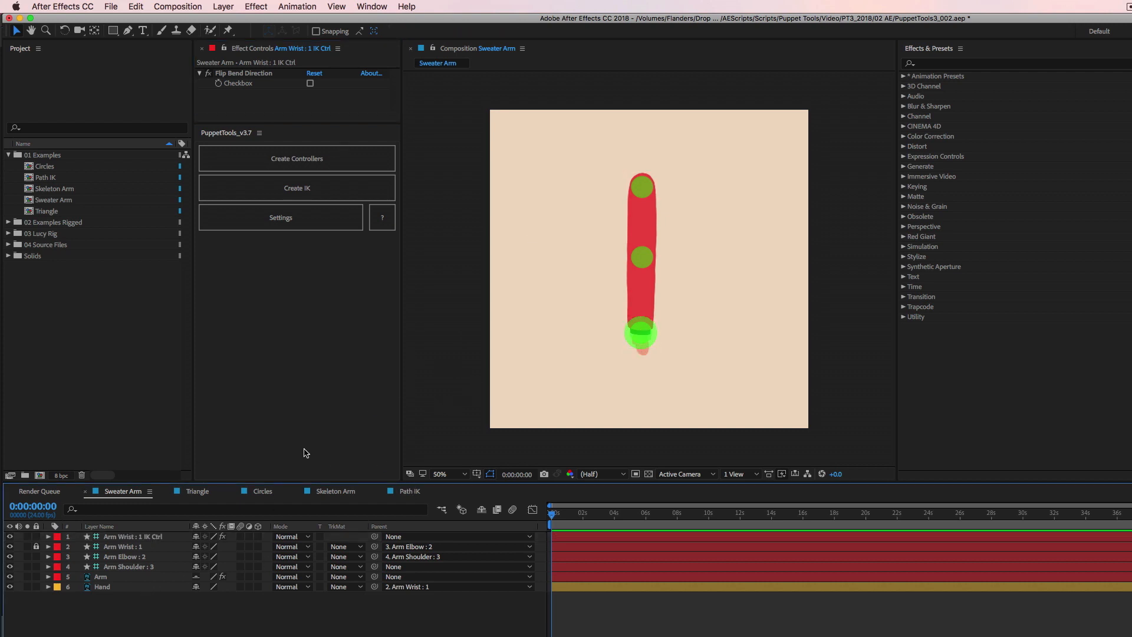
left_click(335, 491)
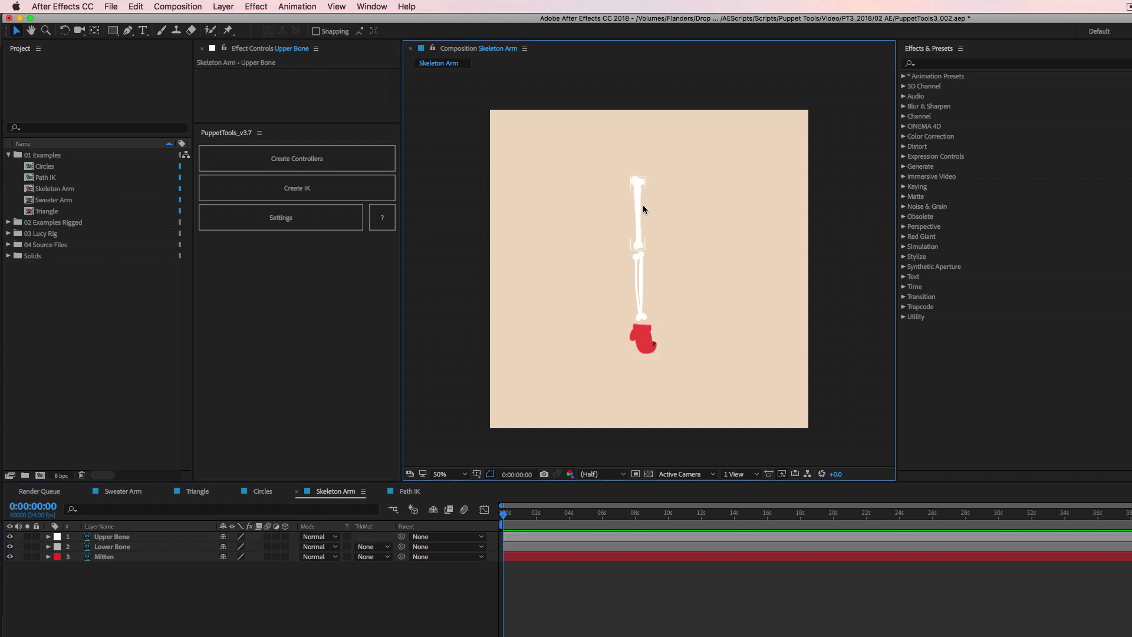
Step: Select the Upper Bone, Lower Bone and Mitten layers in turn in the Skeleton Arm timeline
left_click(105, 557)
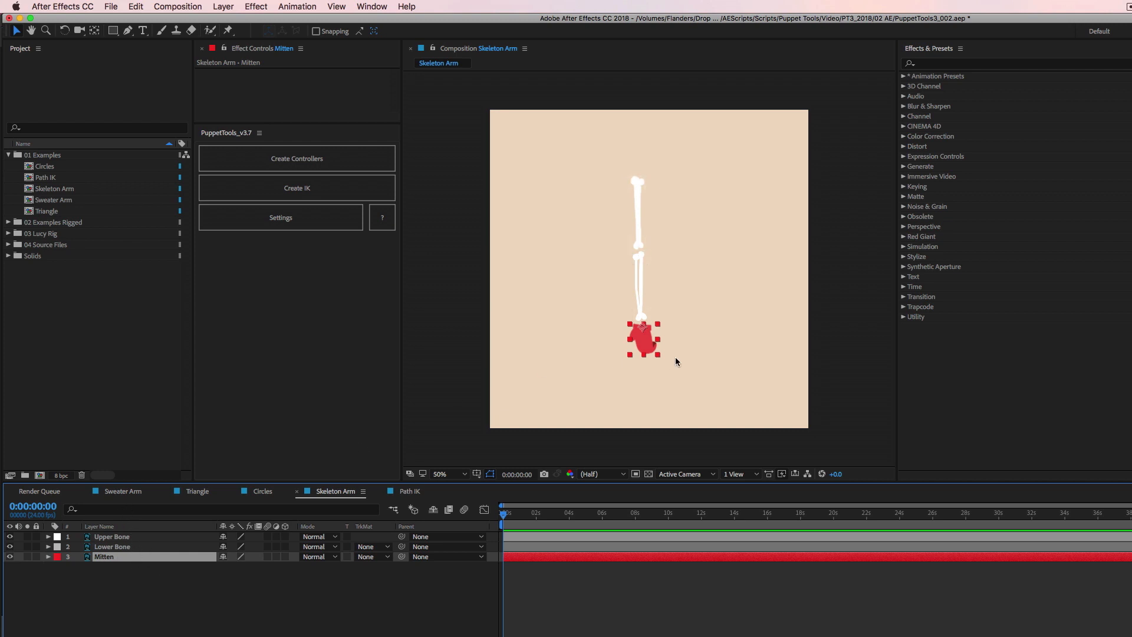
mouse_move(631, 358)
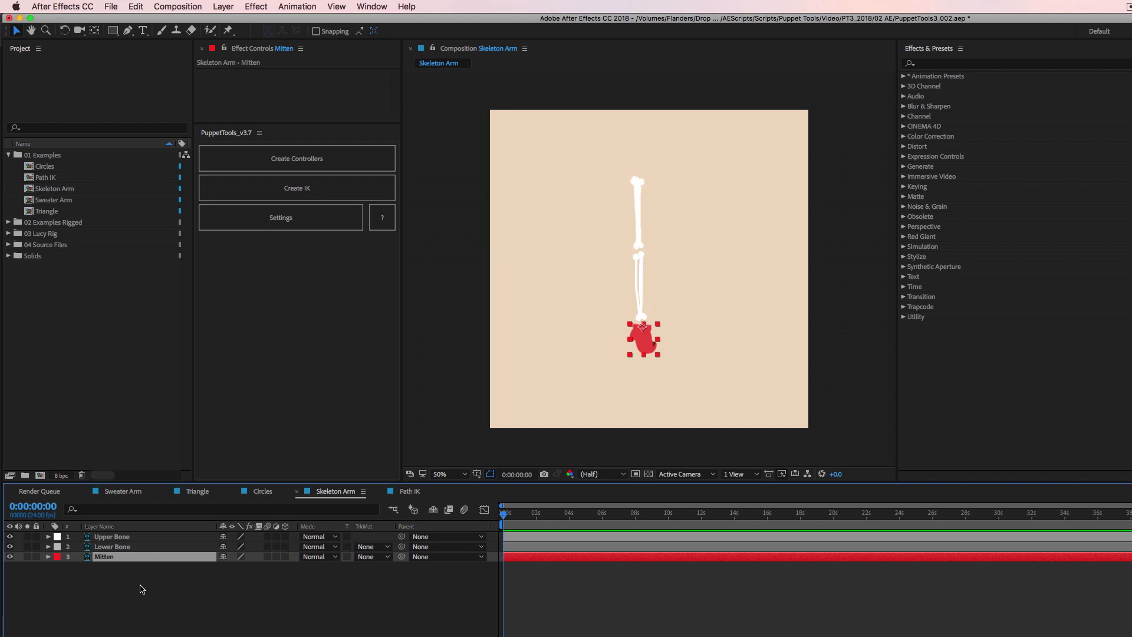
left_click(112, 537)
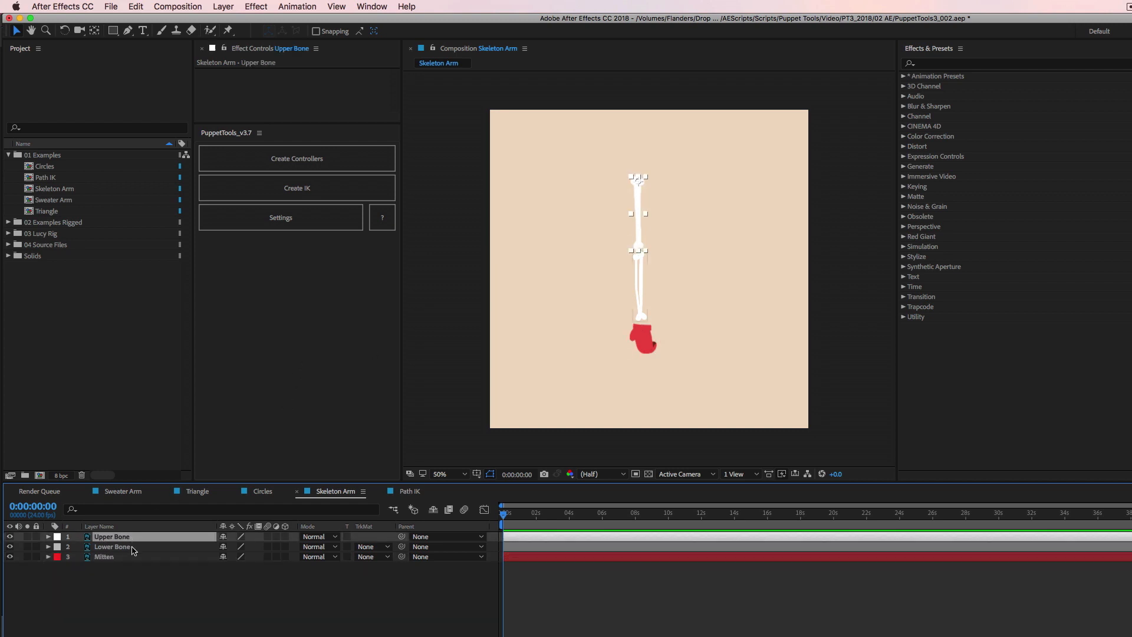
left_click(103, 556)
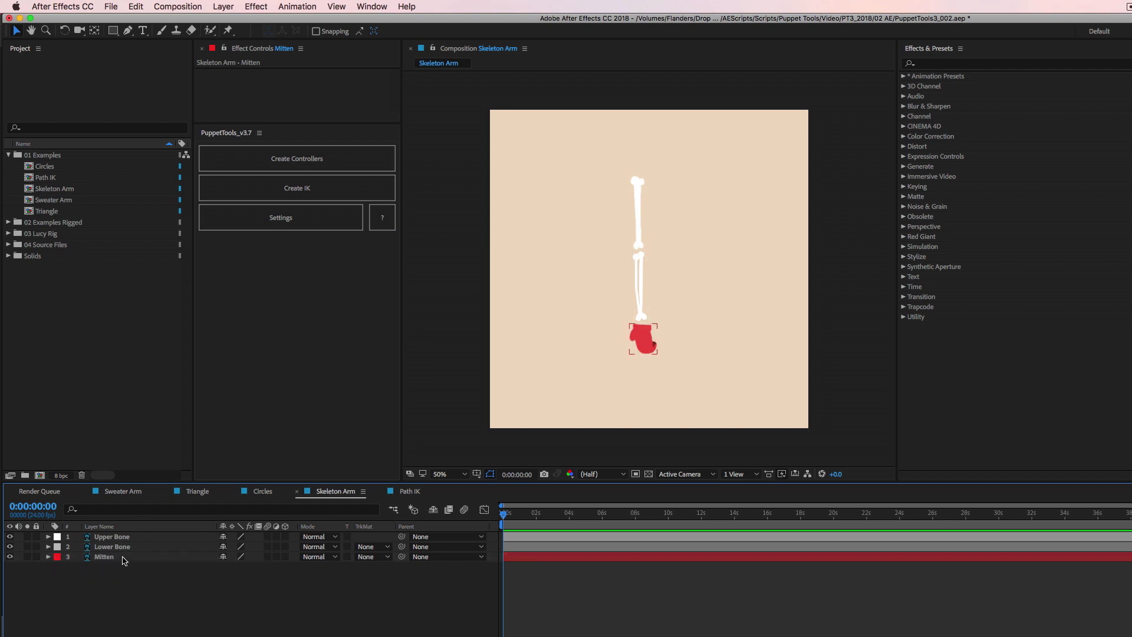
left_click(104, 556)
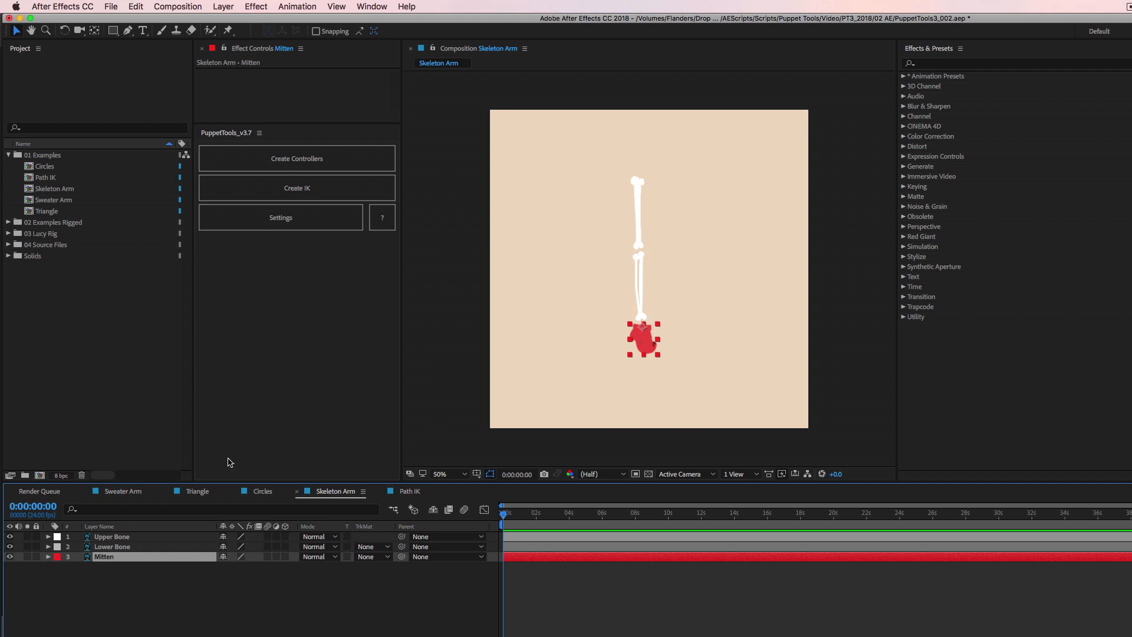
mouse_move(640, 329)
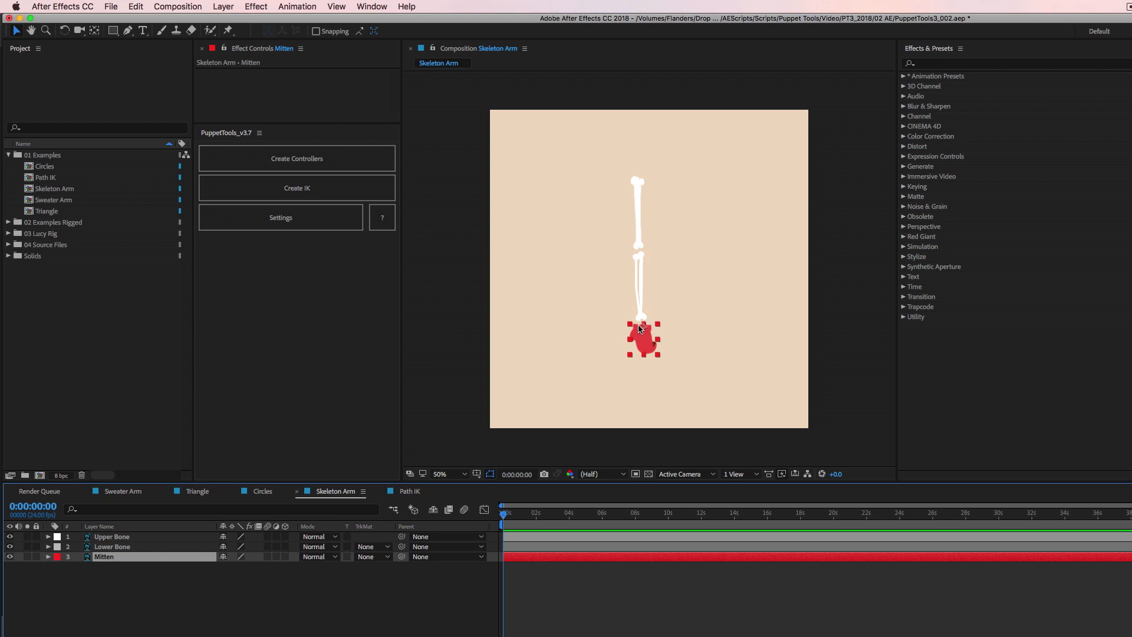
mouse_move(470, 424)
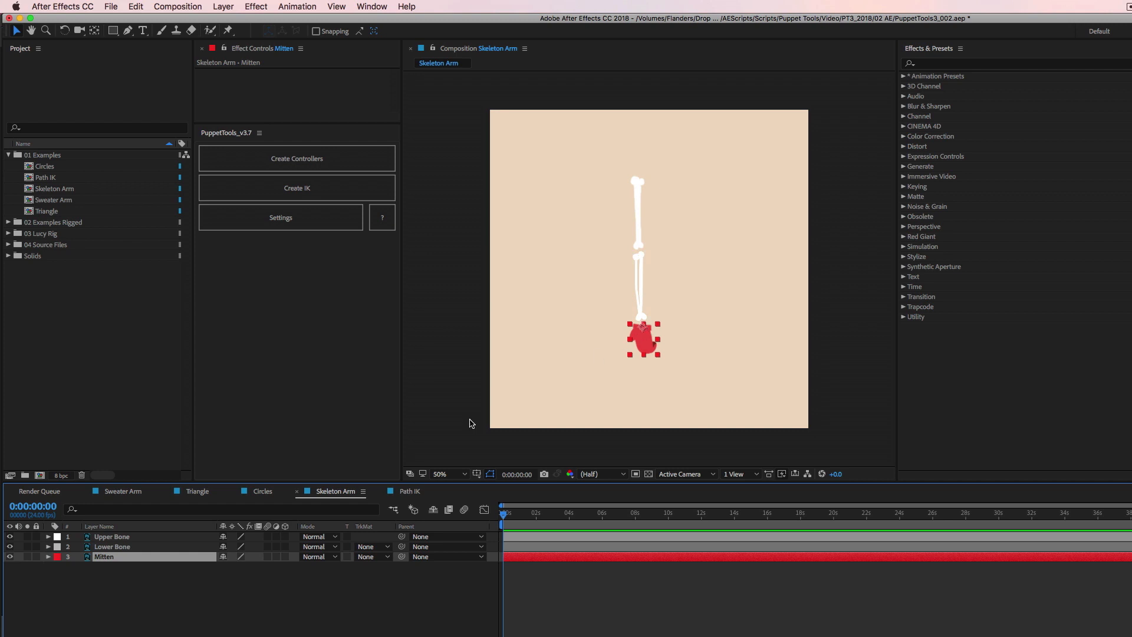
left_click(112, 547)
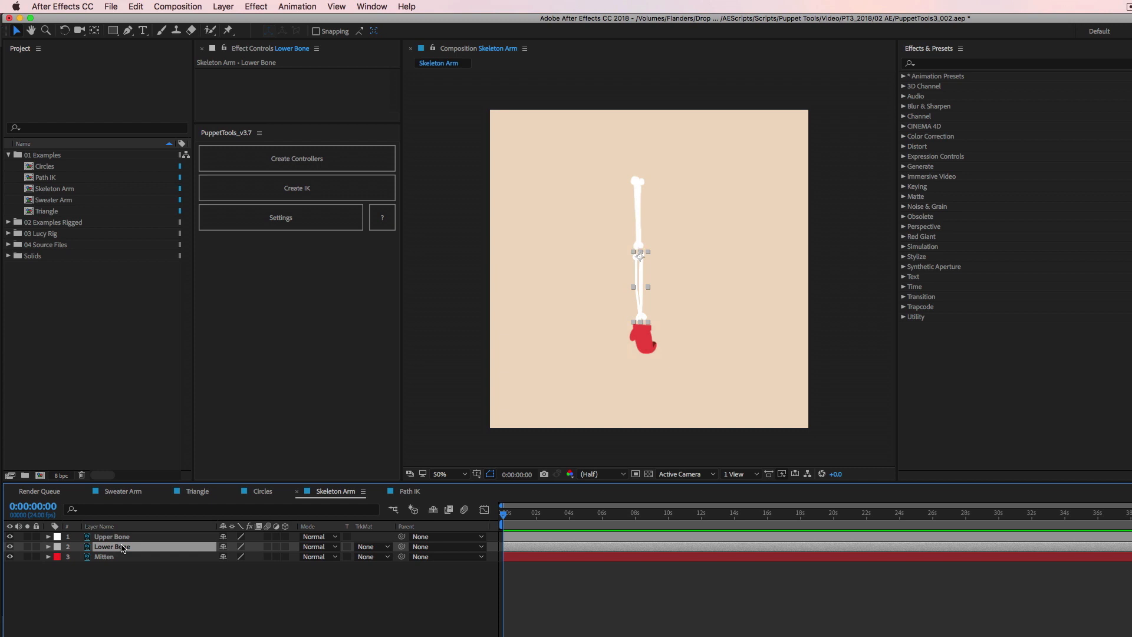
left_click(103, 556)
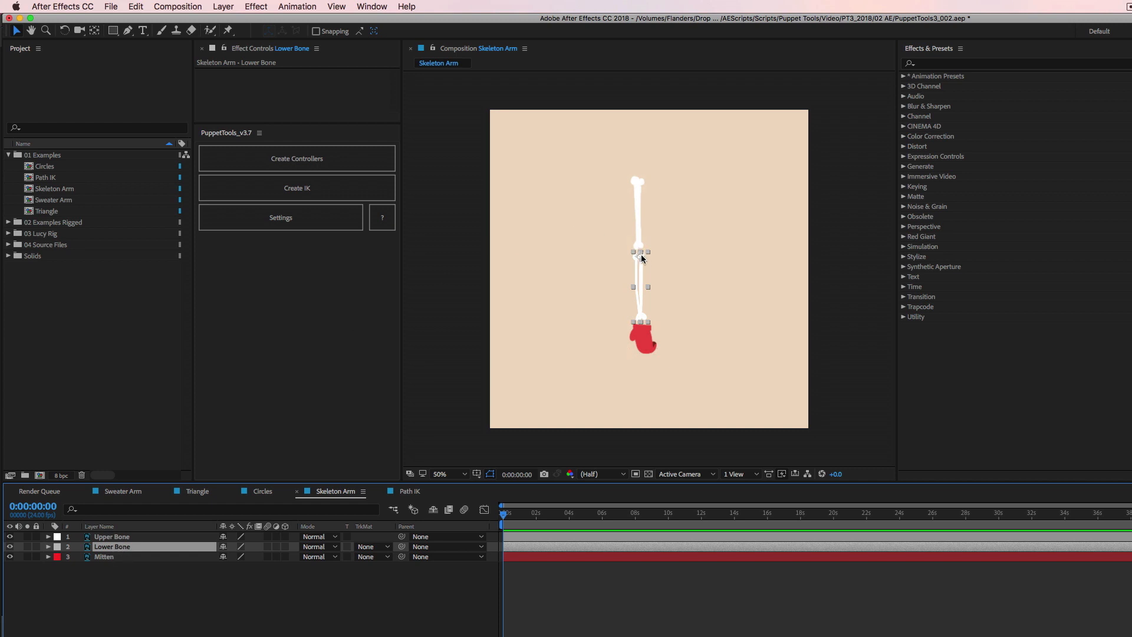
mouse_move(640, 264)
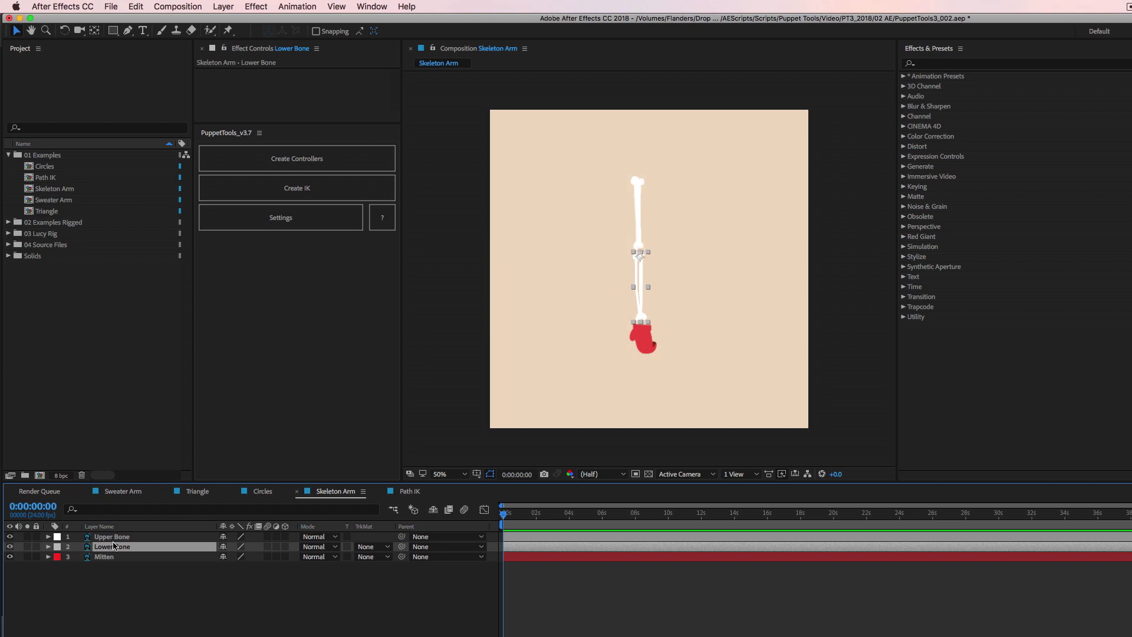
left_click(112, 537)
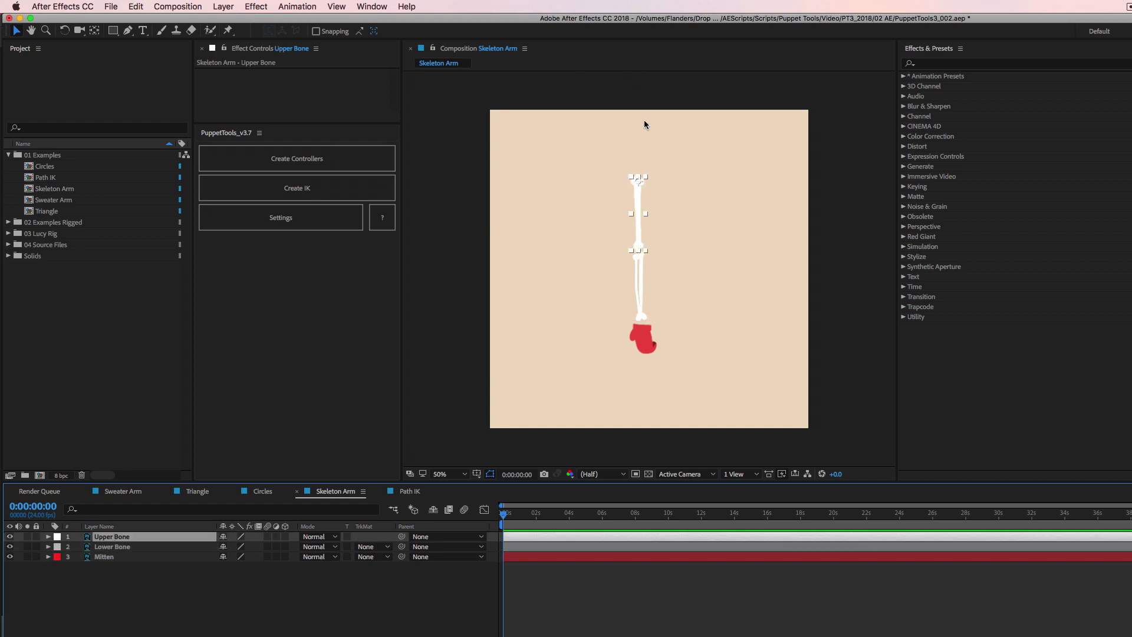
mouse_move(643, 187)
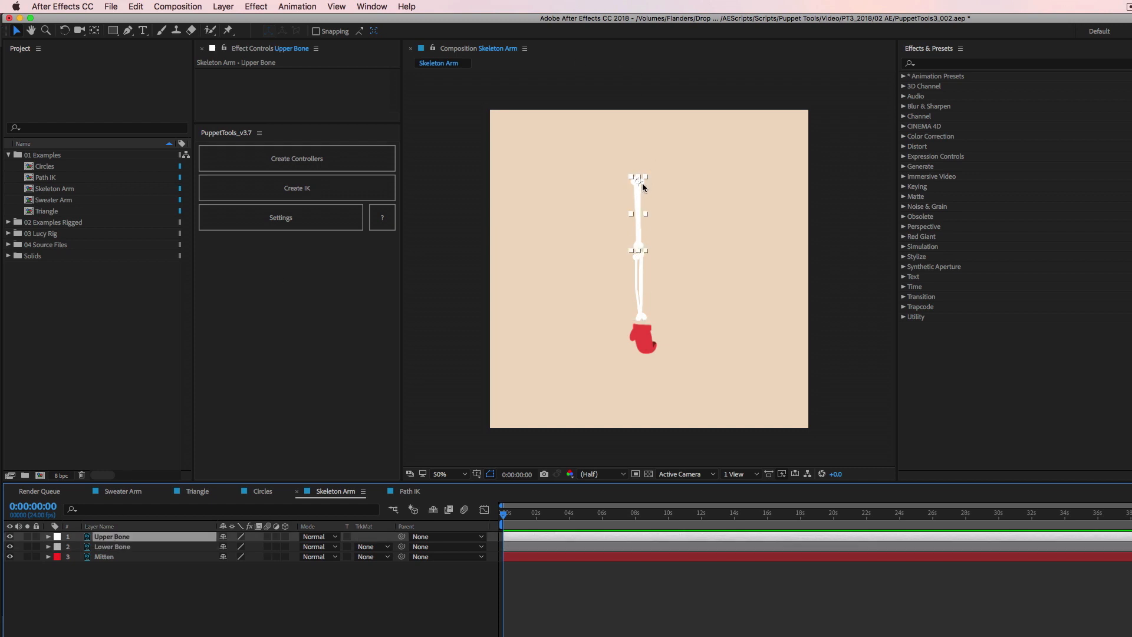
mouse_move(321, 522)
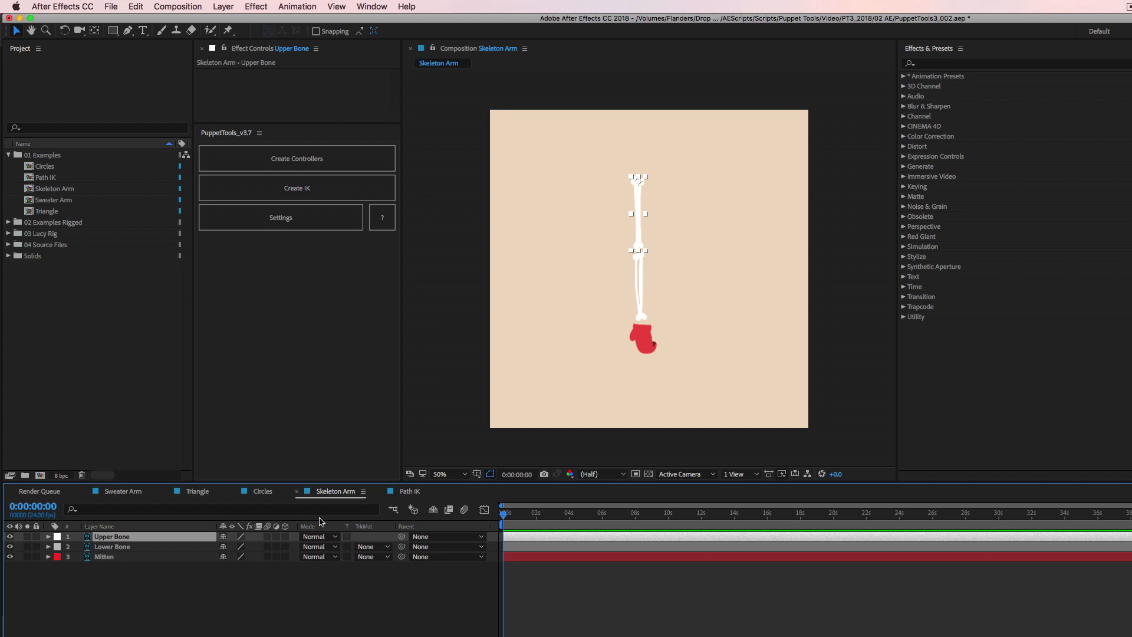
mouse_move(125, 505)
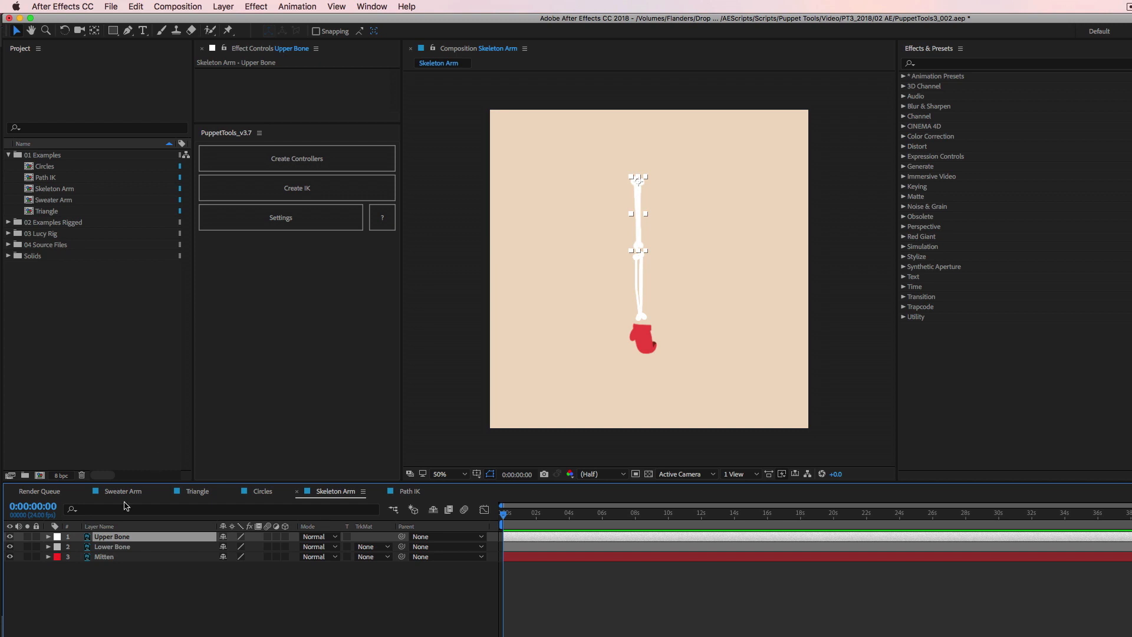
left_click(103, 557)
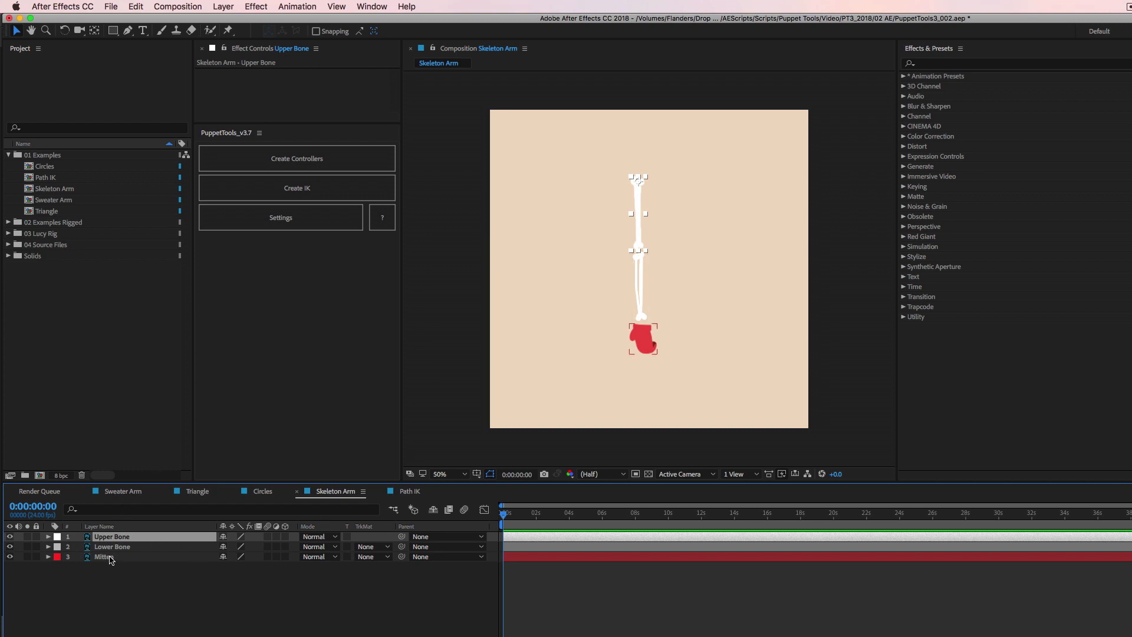
left_click(103, 557)
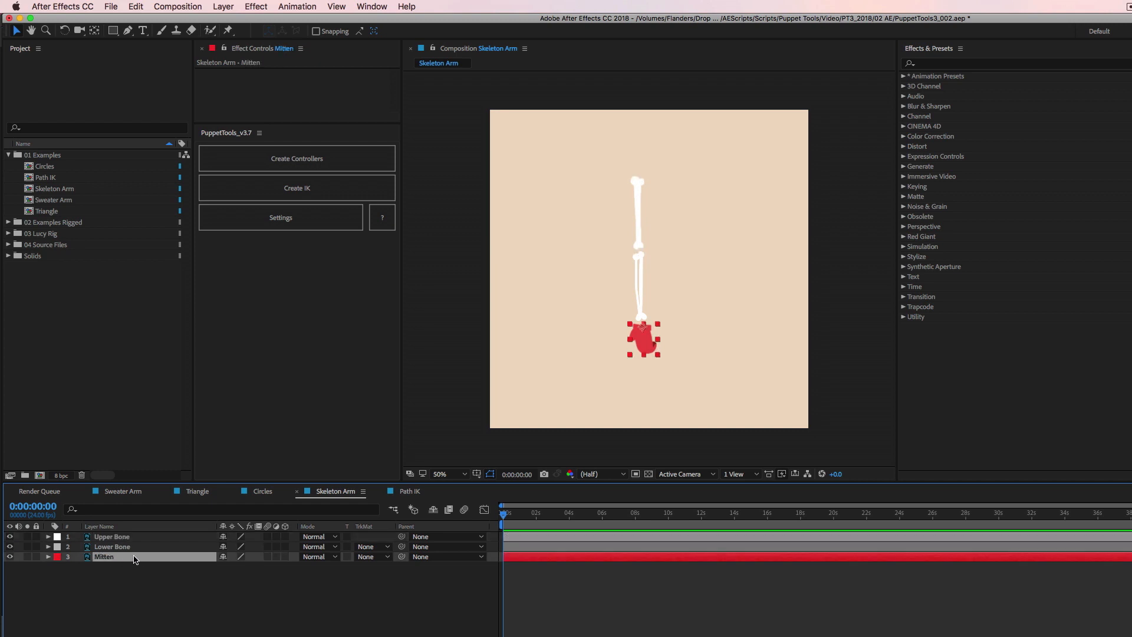
Step: Rig the bones and mitten with a Mitten IK control, testing Flip Bend Direction then unchecking it
left_click(112, 547)
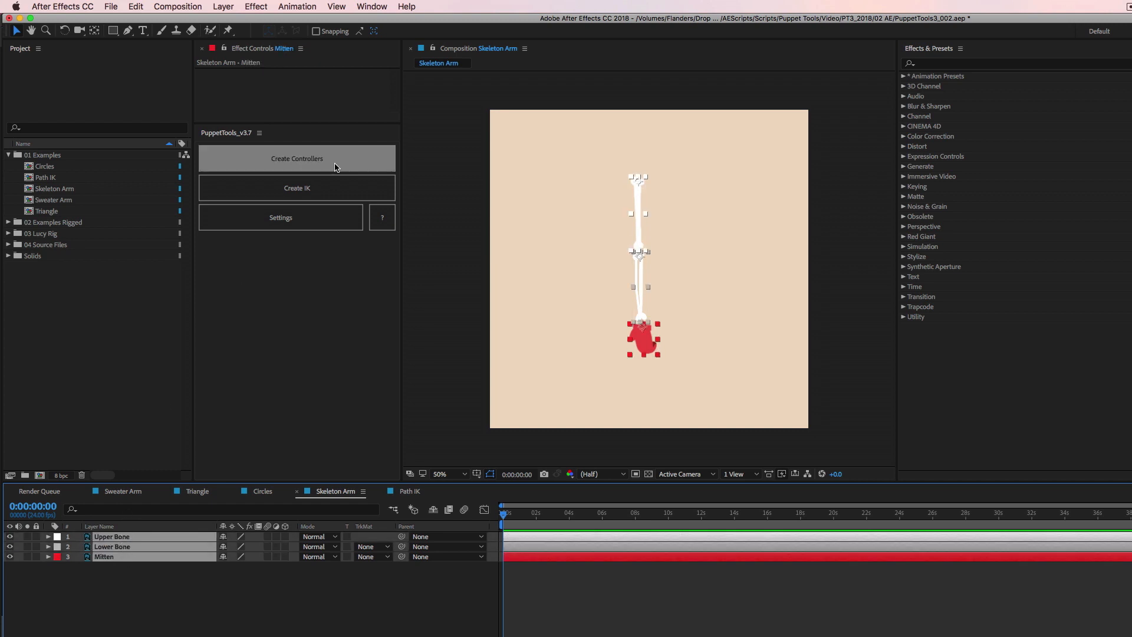
left_click(296, 188)
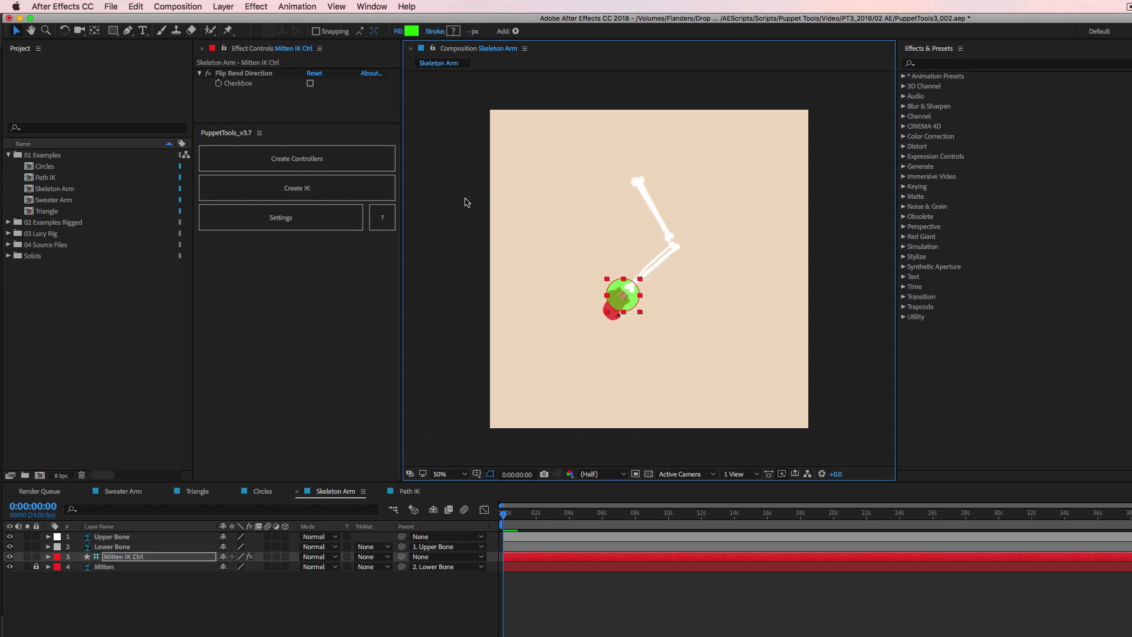
left_click(309, 83)
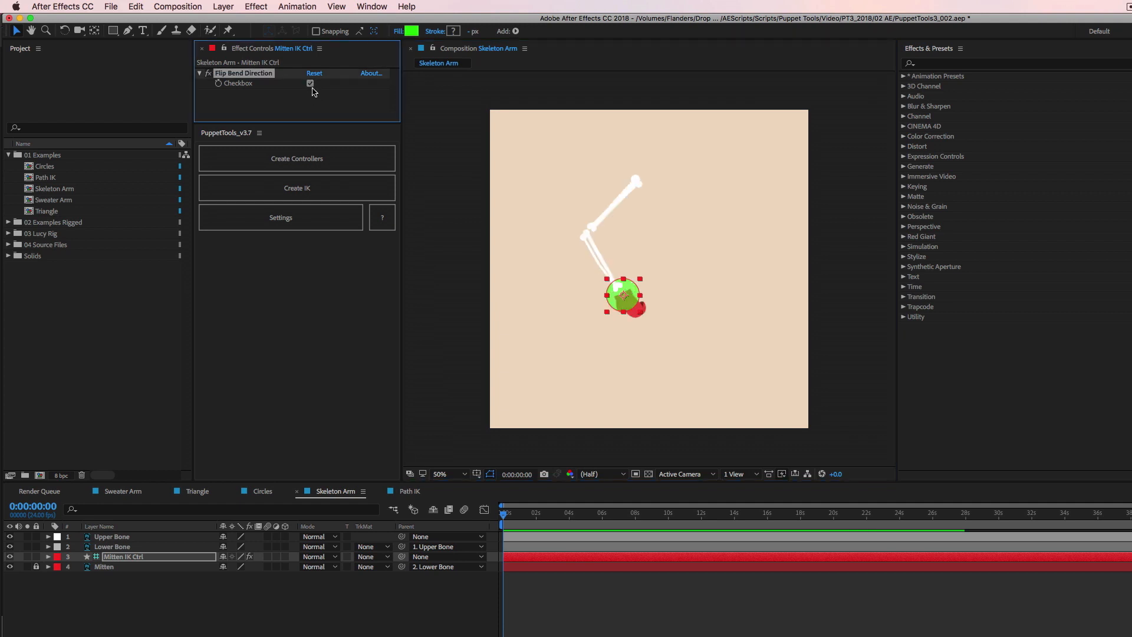
left_click(309, 83)
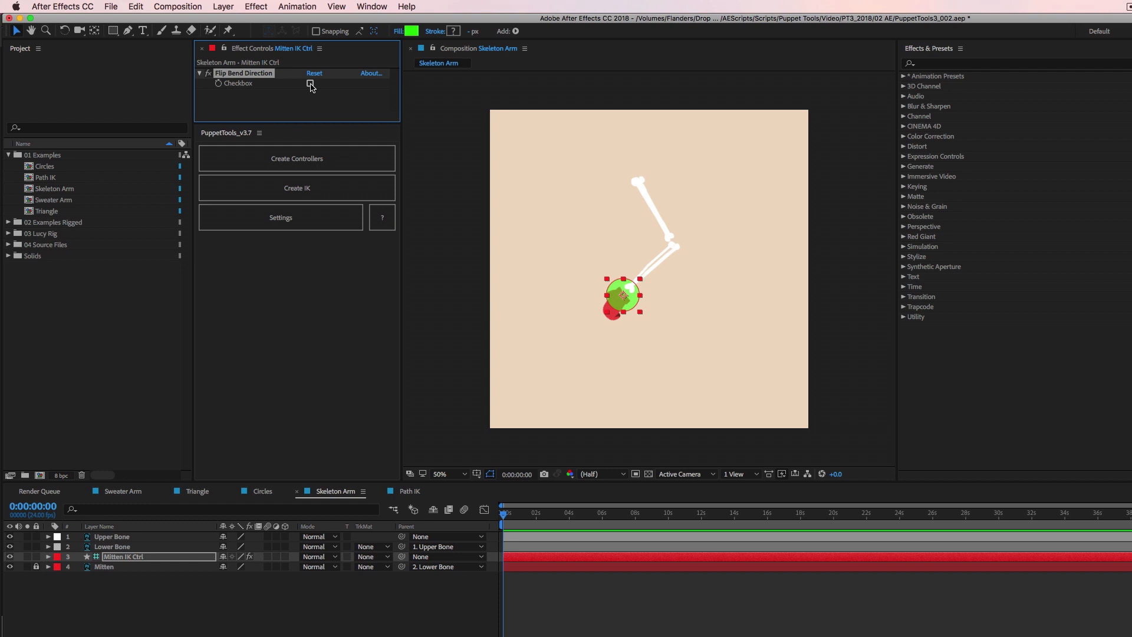
left_click(311, 83)
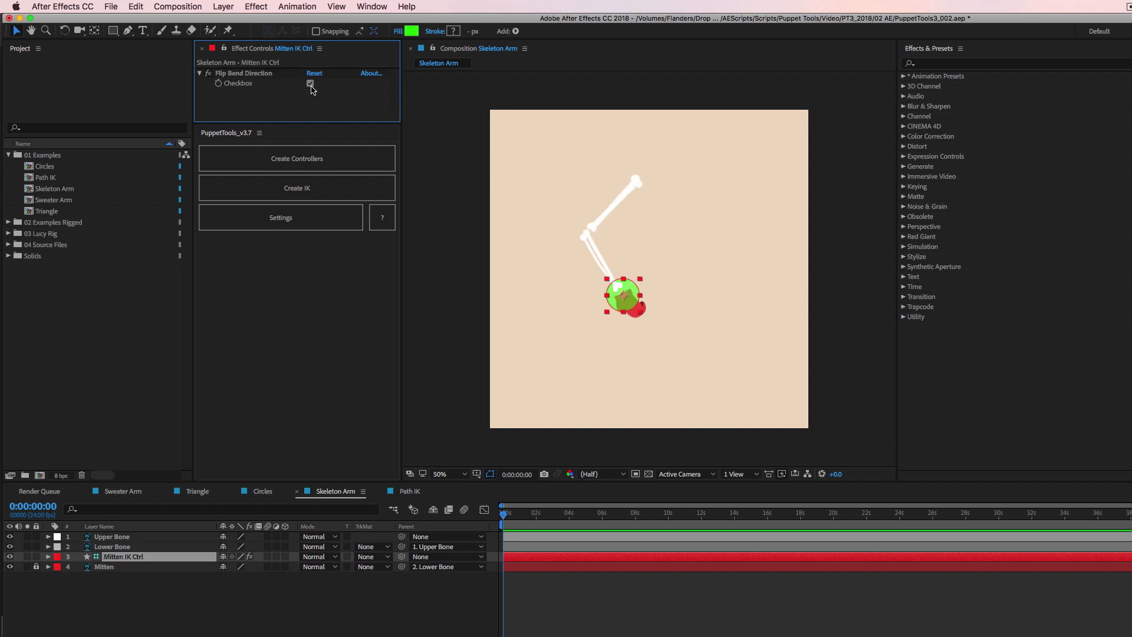
left_click(311, 83)
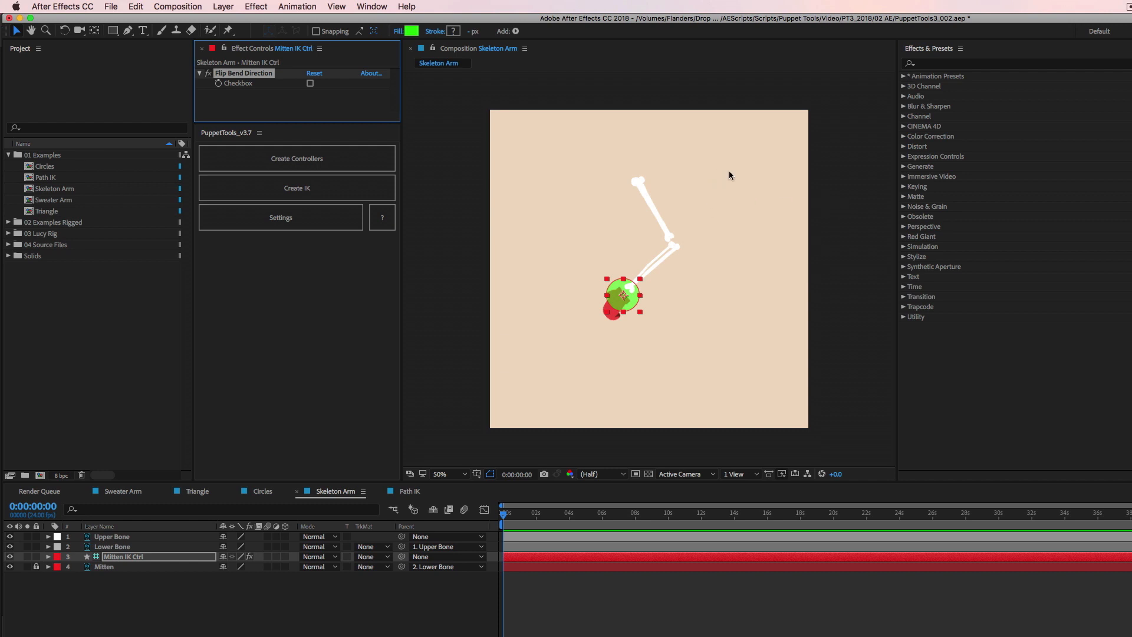
mouse_move(813, 245)
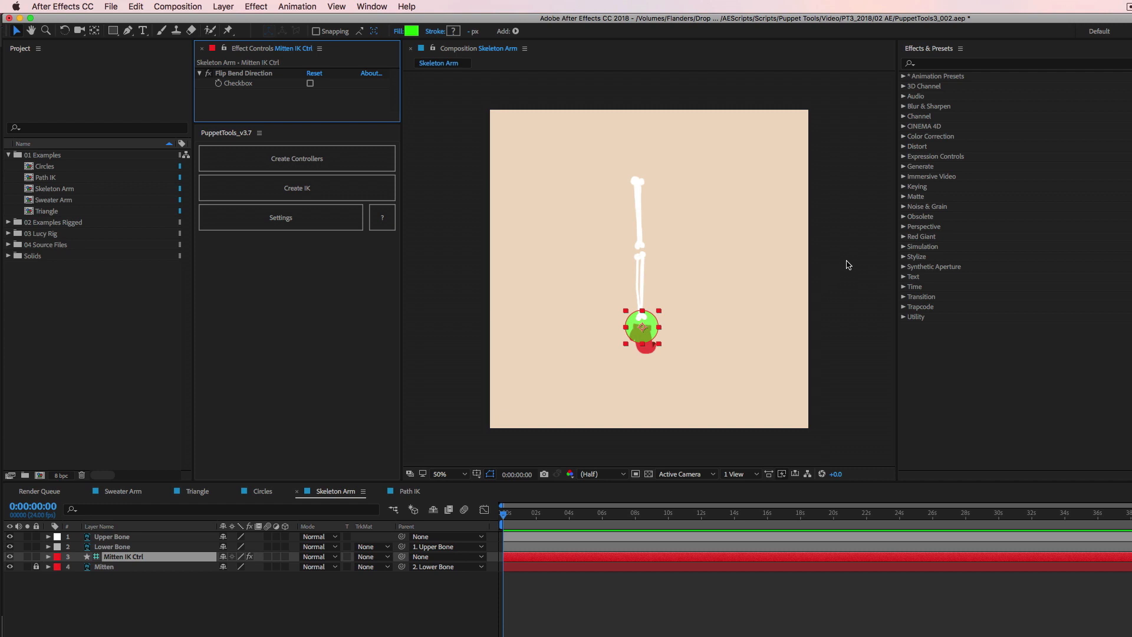
Step: In Path IK, expand the Shape Layer Path contents and select its Path property
left_click(409, 492)
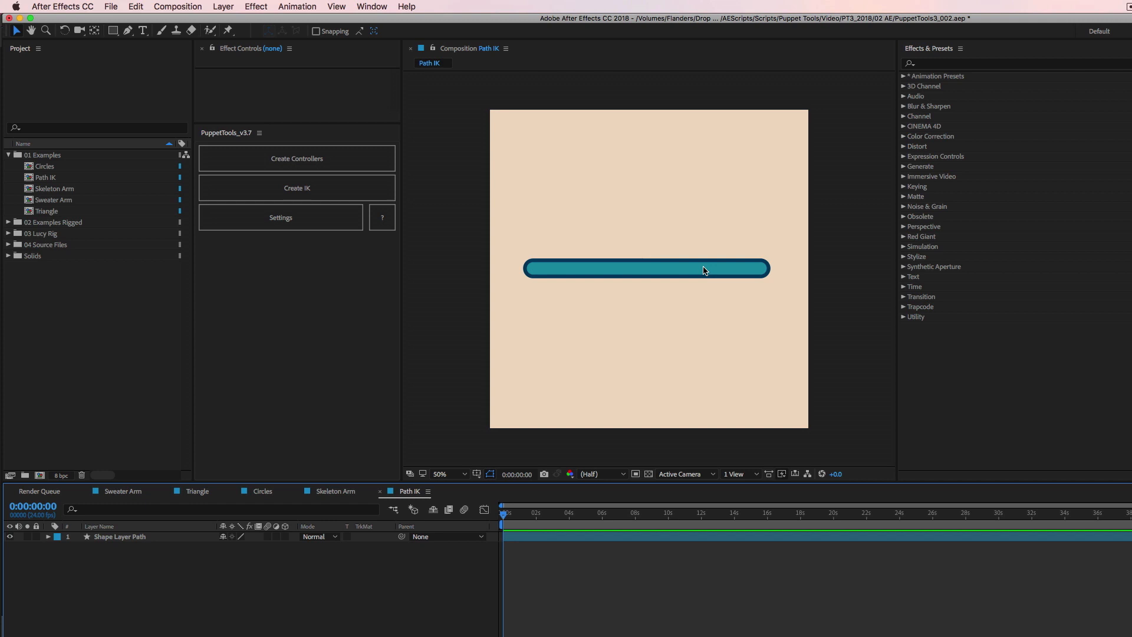
left_click(99, 549)
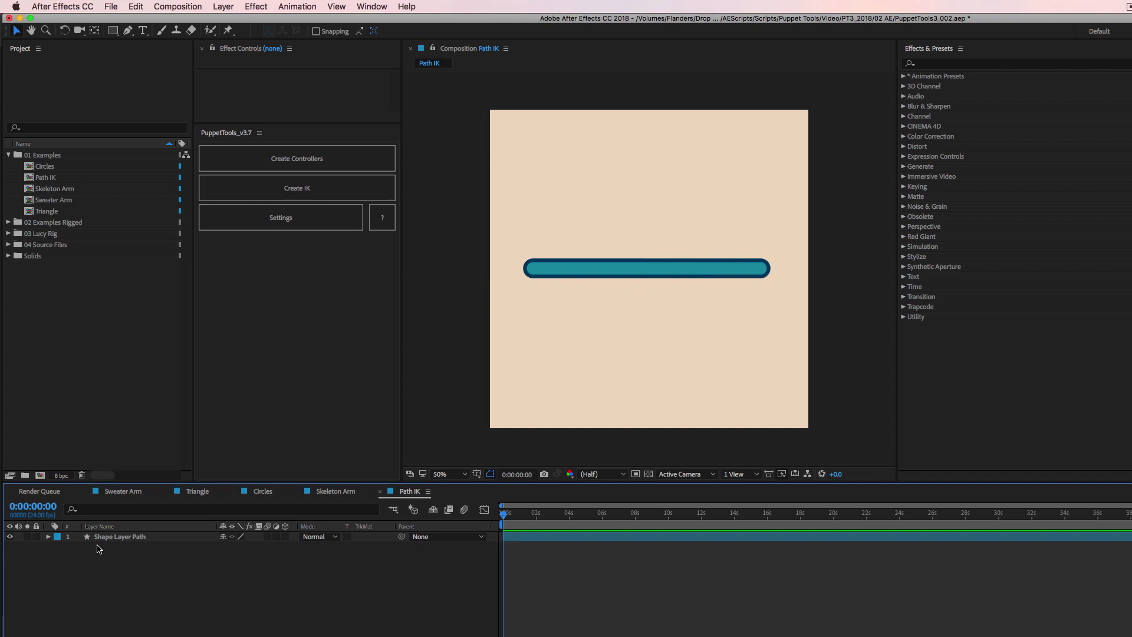
left_click(119, 537)
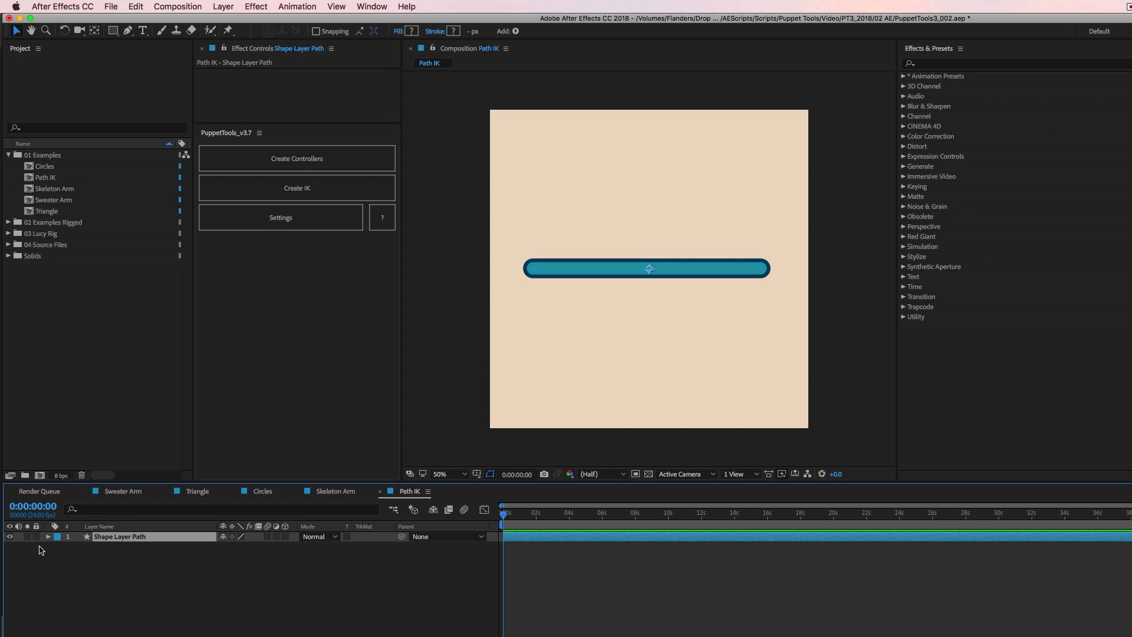
left_click(47, 537)
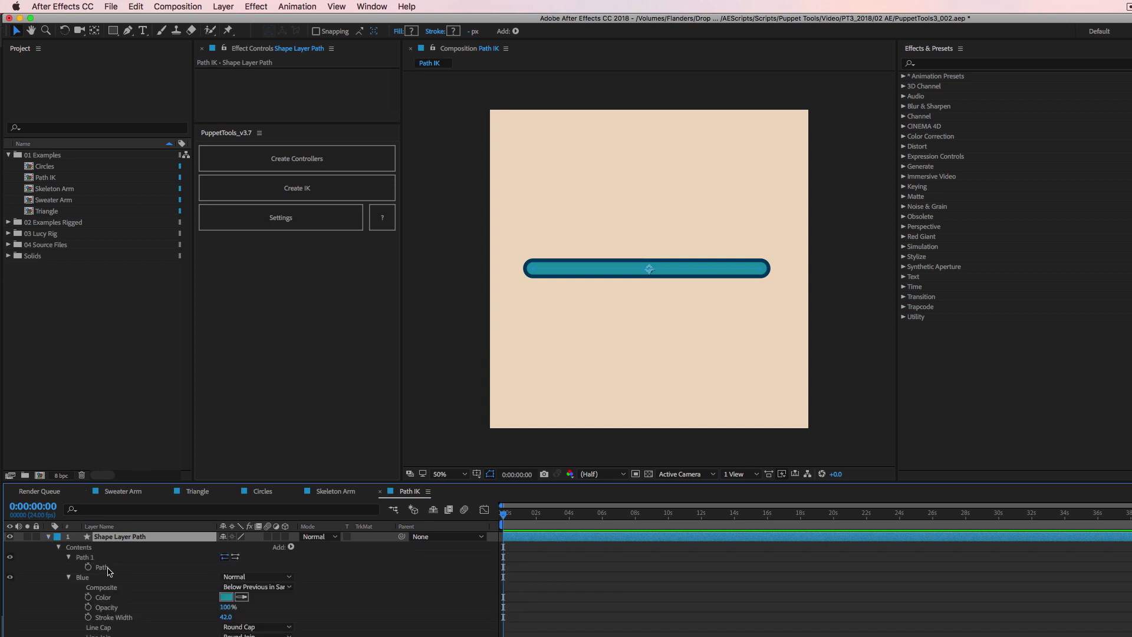
mouse_move(512, 254)
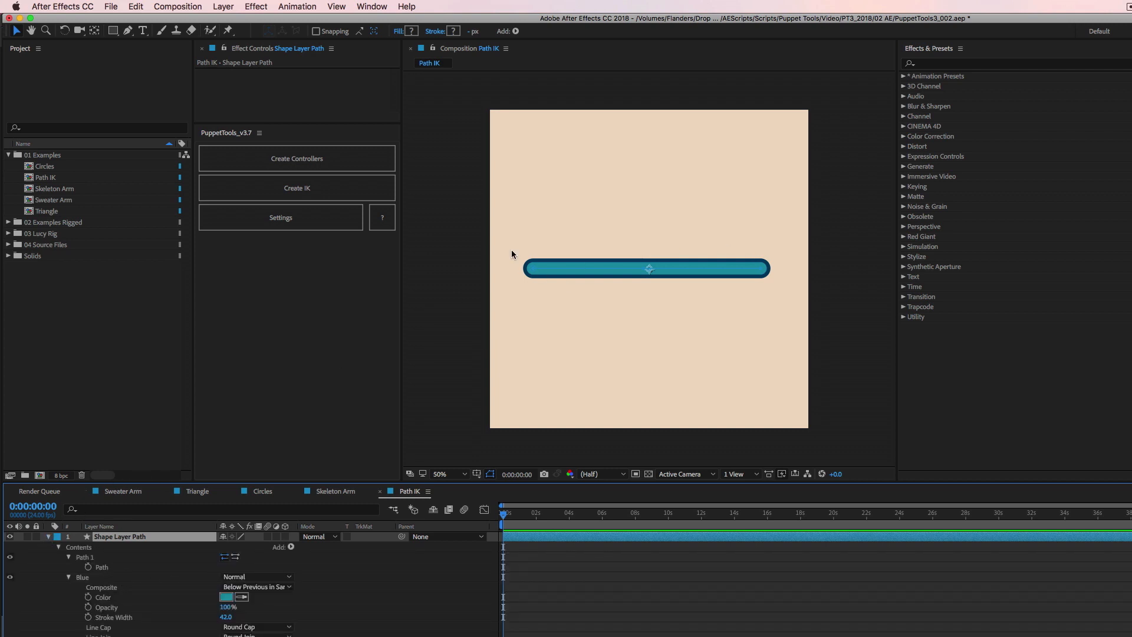
mouse_move(785, 260)
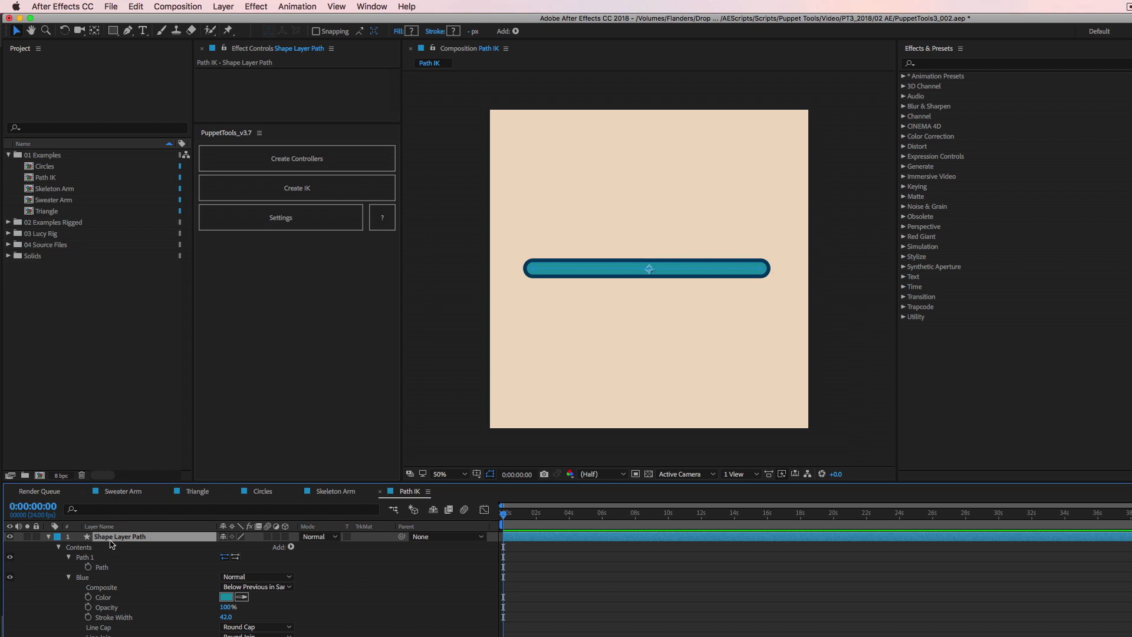
mouse_move(85, 566)
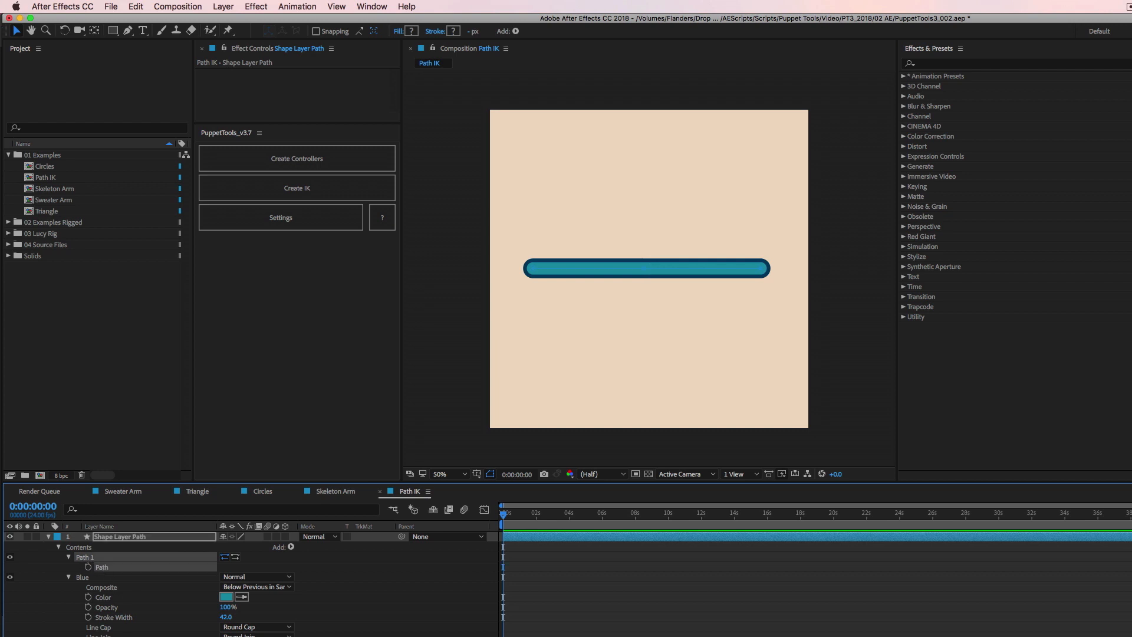
mouse_move(122, 602)
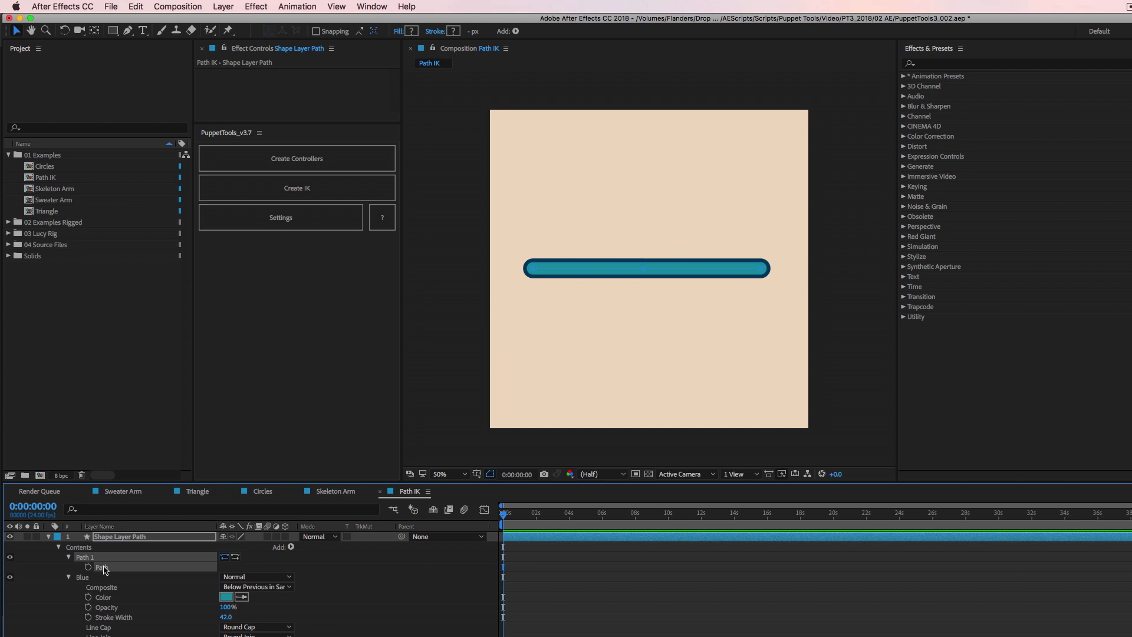
left_click(296, 158)
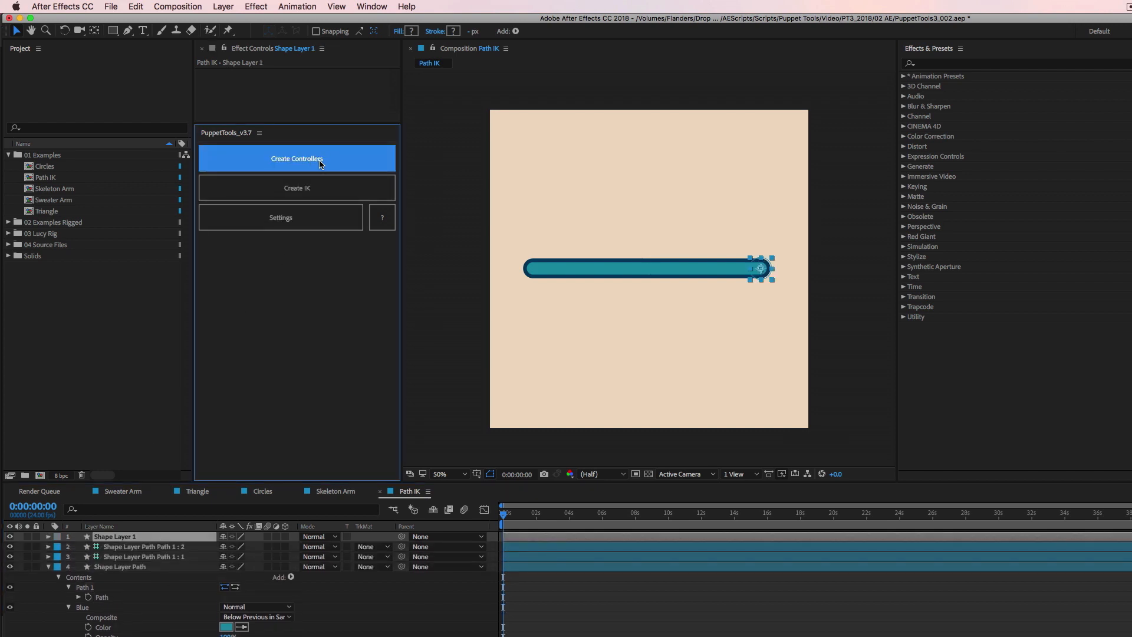
Step: Generate controllers on the bar's path points and select the three Path controller layers
left_click(296, 158)
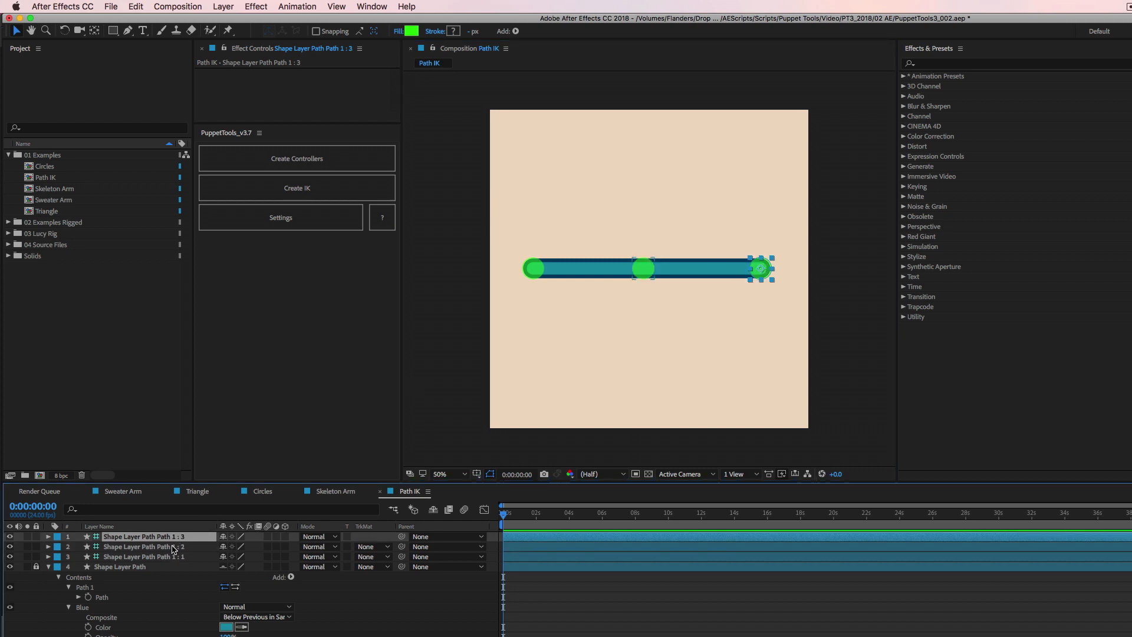
left_click(296, 188)
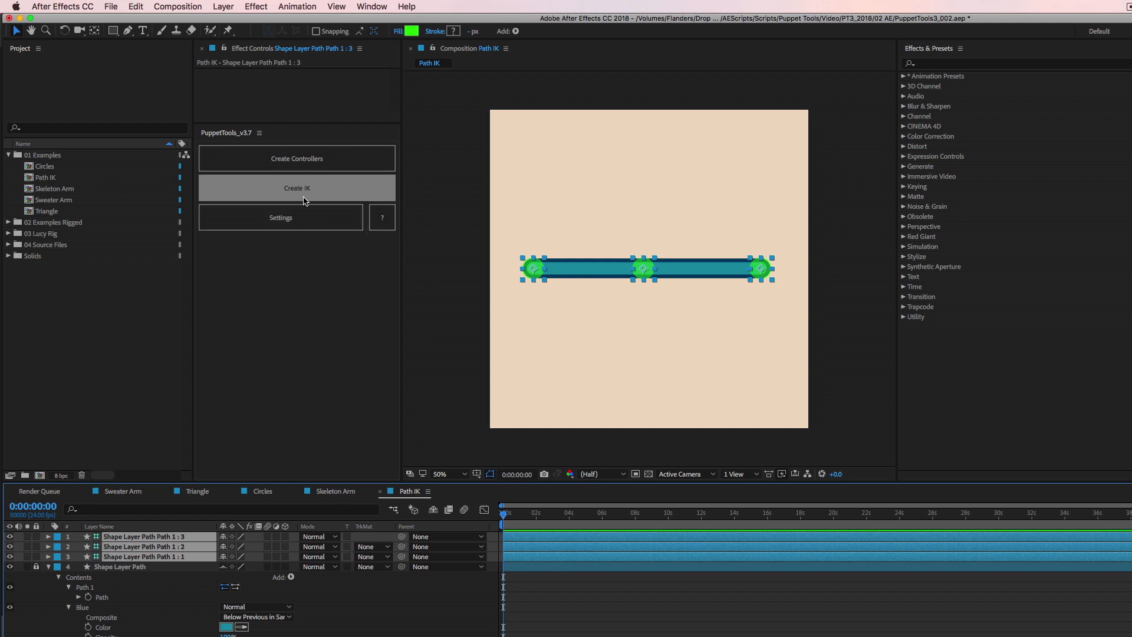
Step: Apply IK to the bar's controllers and test Flip Bend Direction on and off
left_click(296, 187)
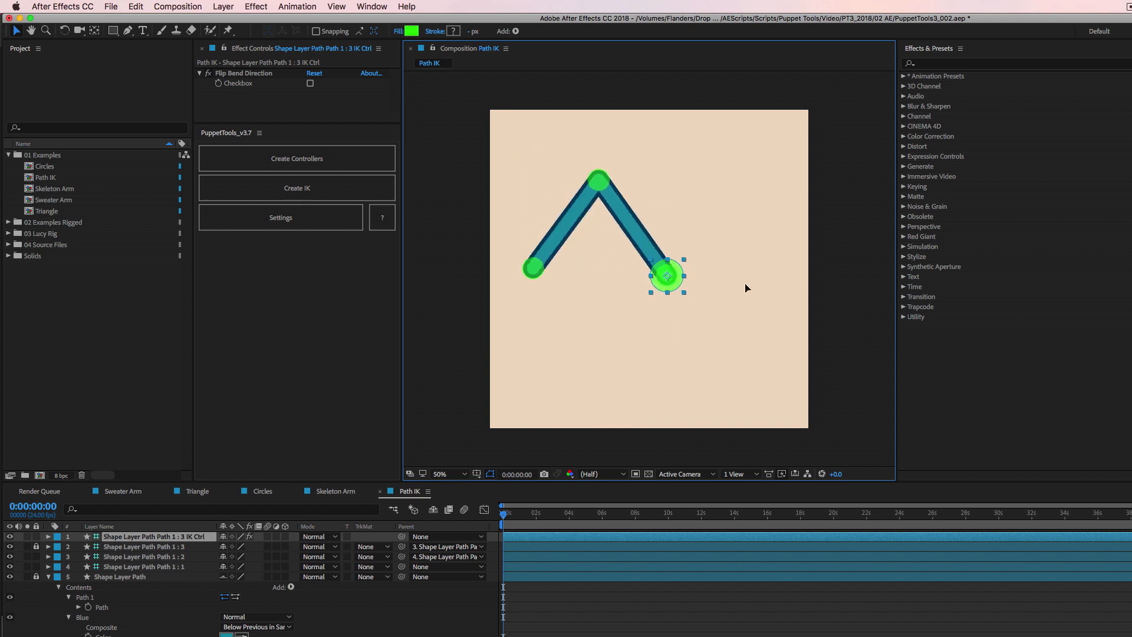
left_click(311, 83)
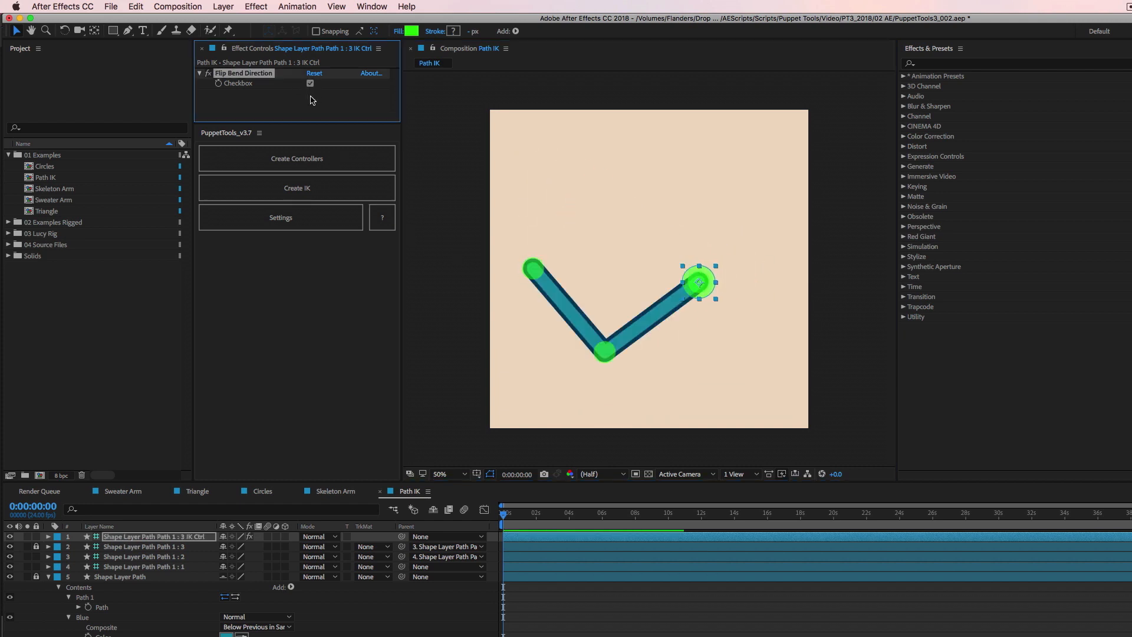
left_click(310, 82)
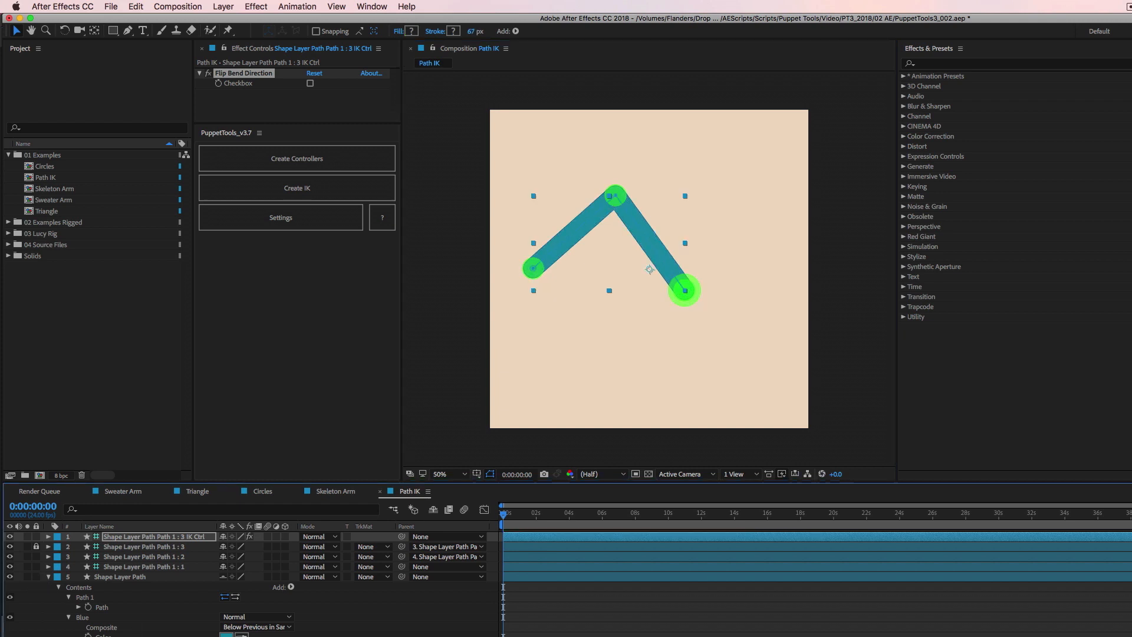
Step: Check the Shape Layer Path and its IK controller, then open the Circles composition
left_click(120, 576)
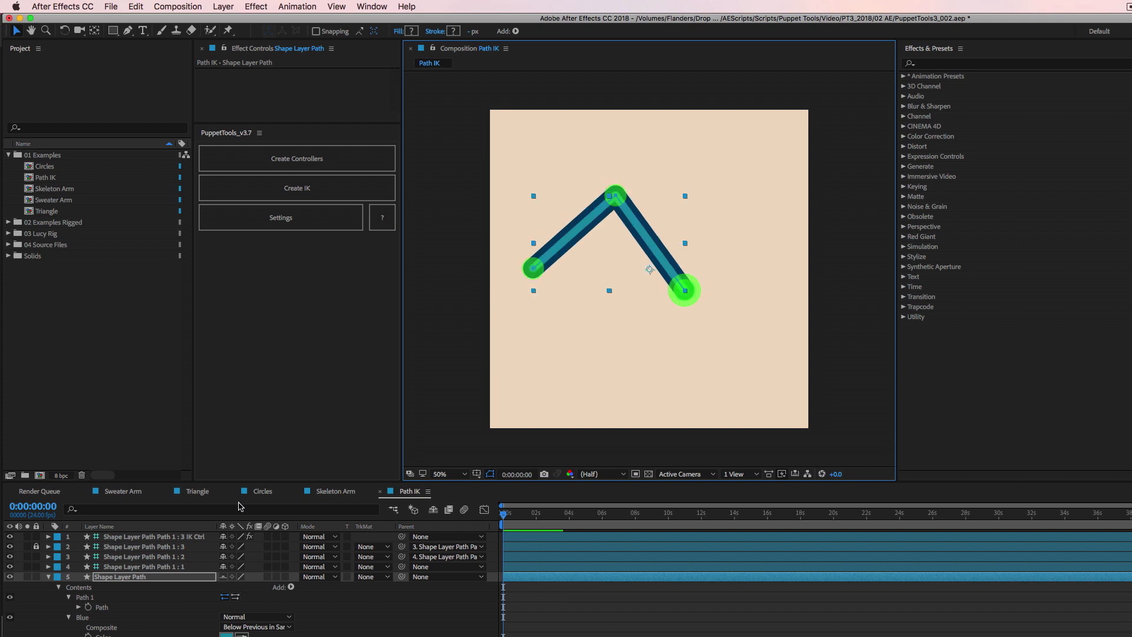
mouse_move(579, 165)
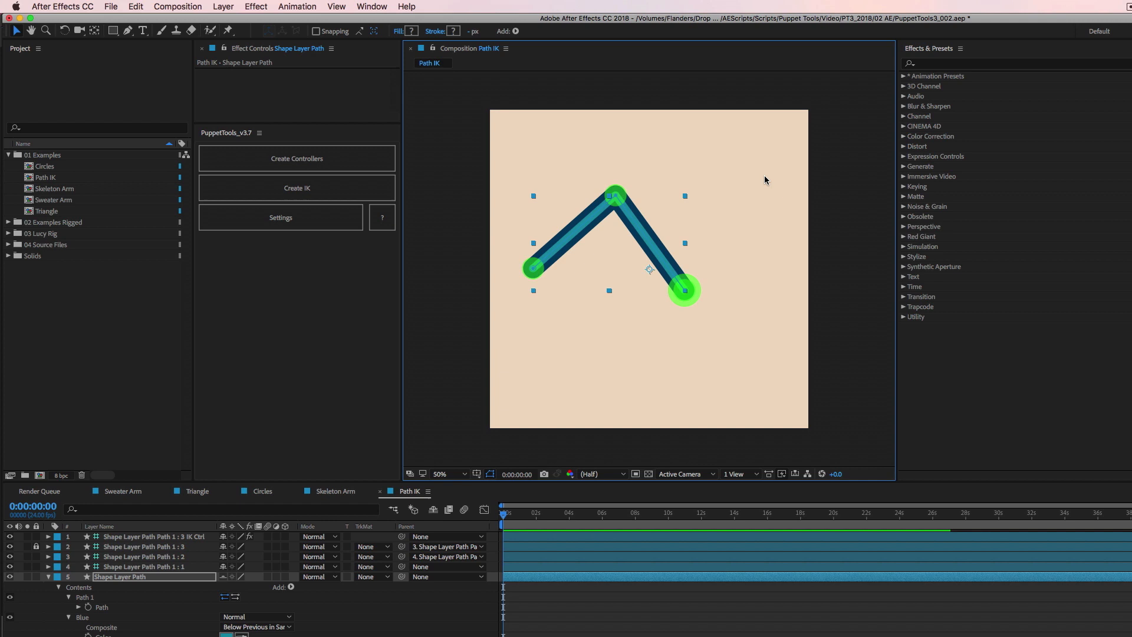
mouse_move(752, 360)
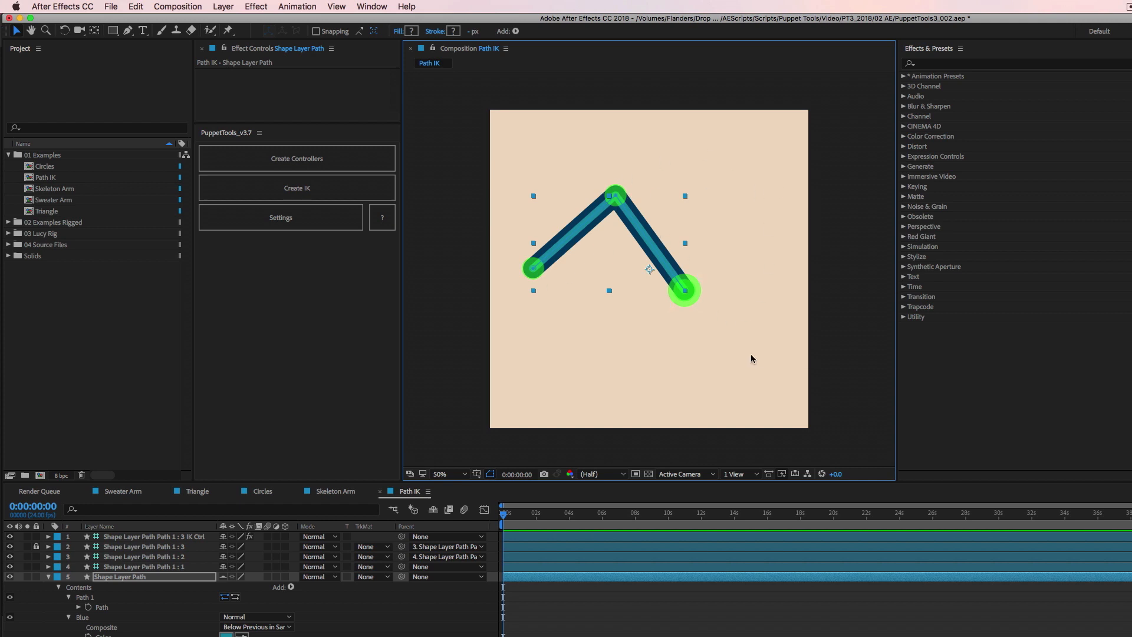
left_click(149, 536)
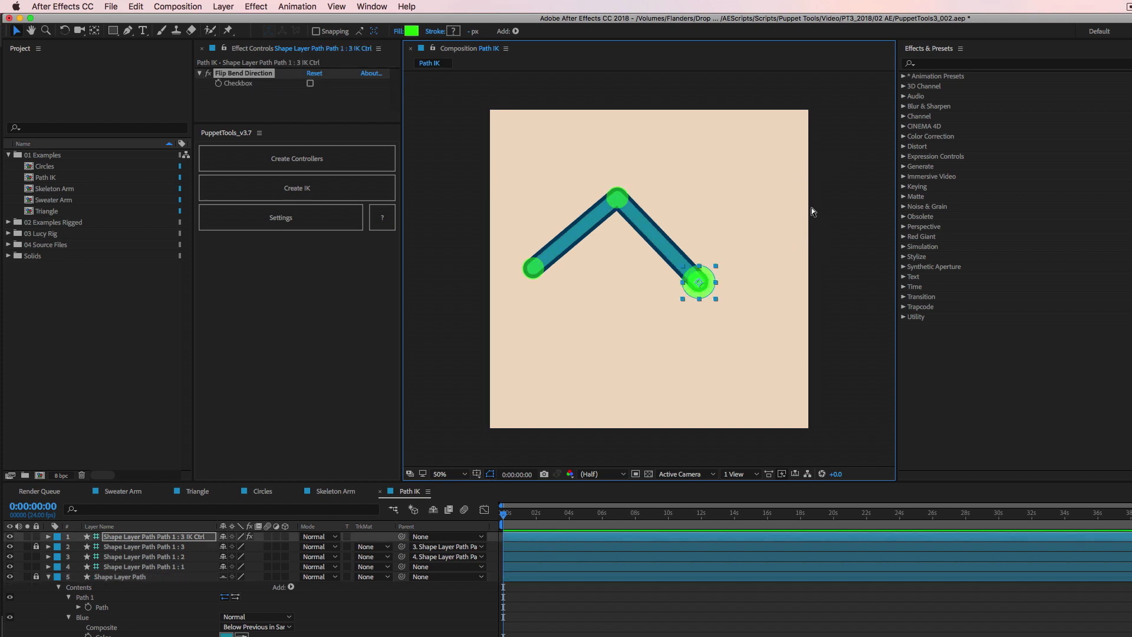
left_click(311, 83)
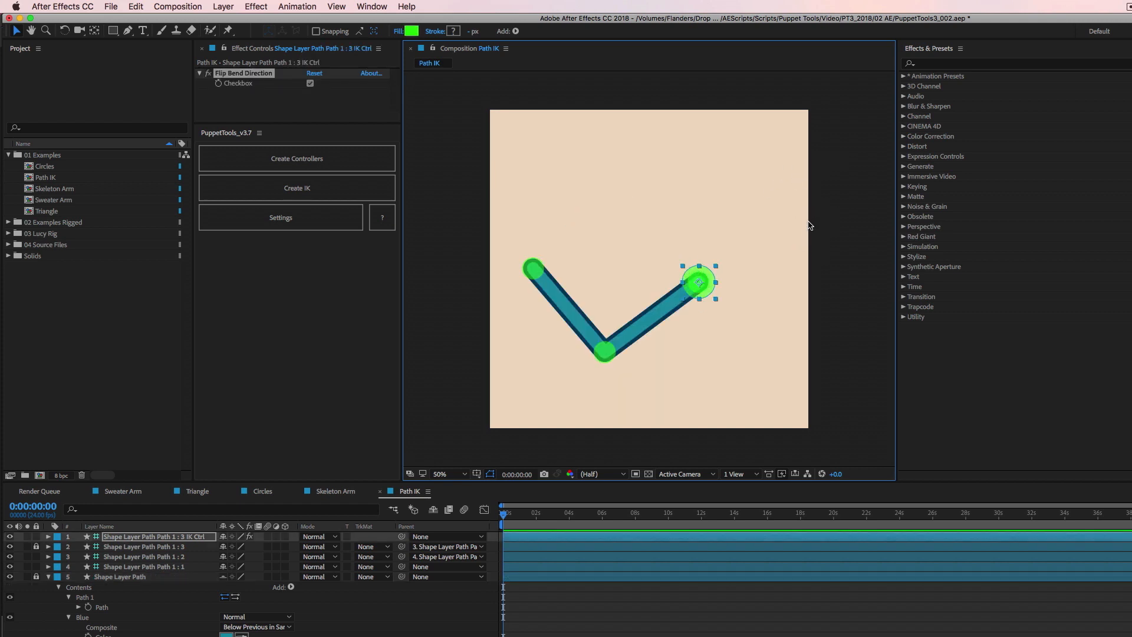
left_click(311, 83)
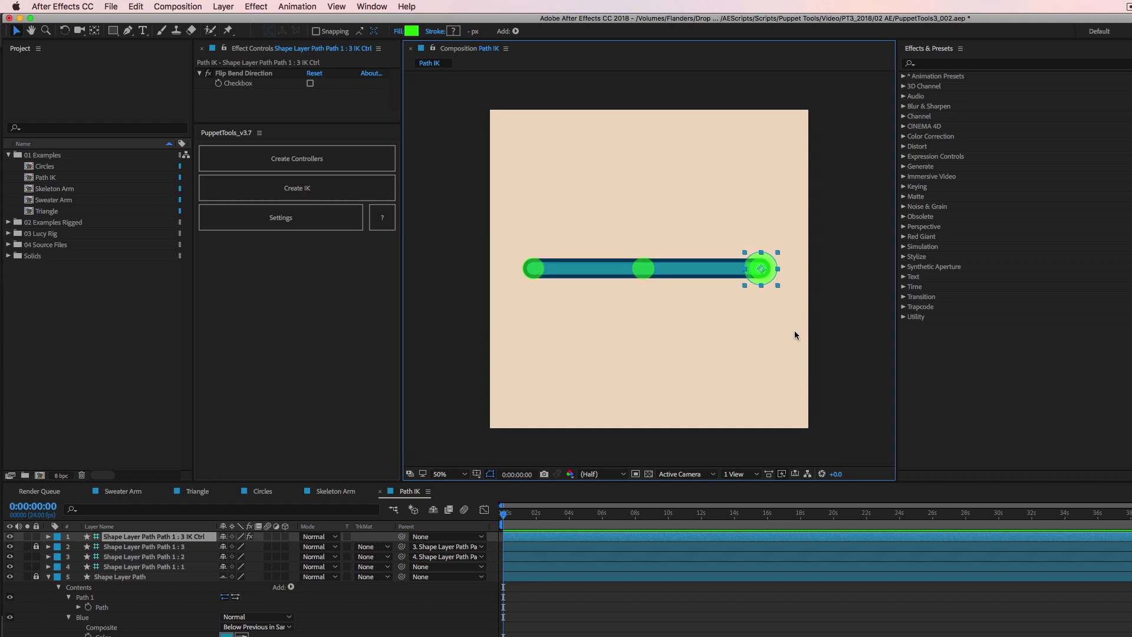
mouse_move(866, 236)
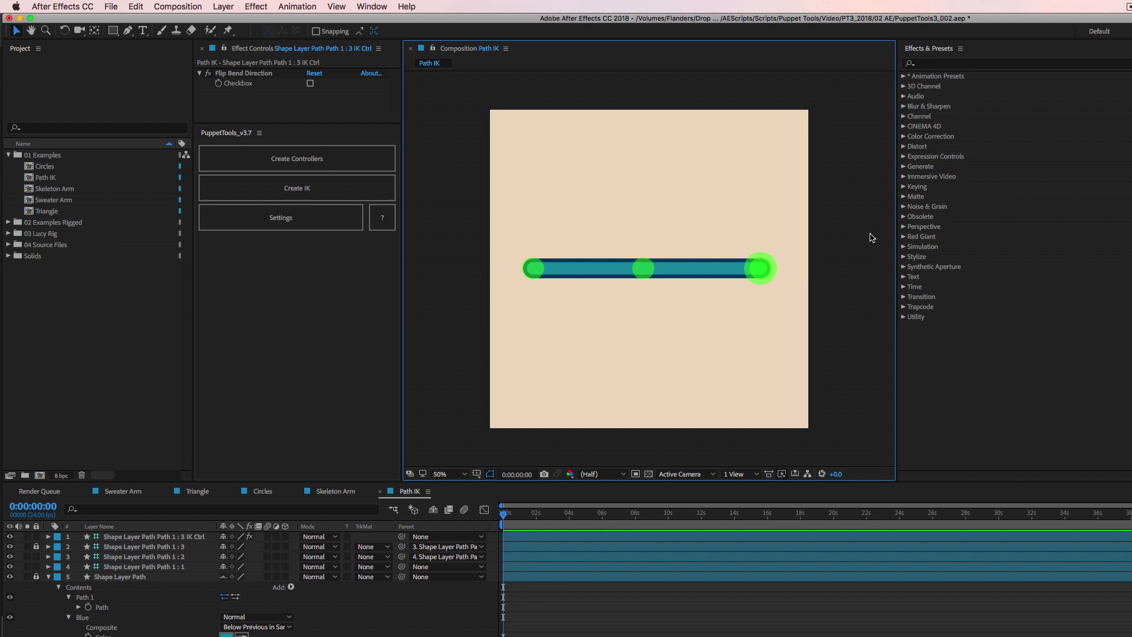
left_click(261, 491)
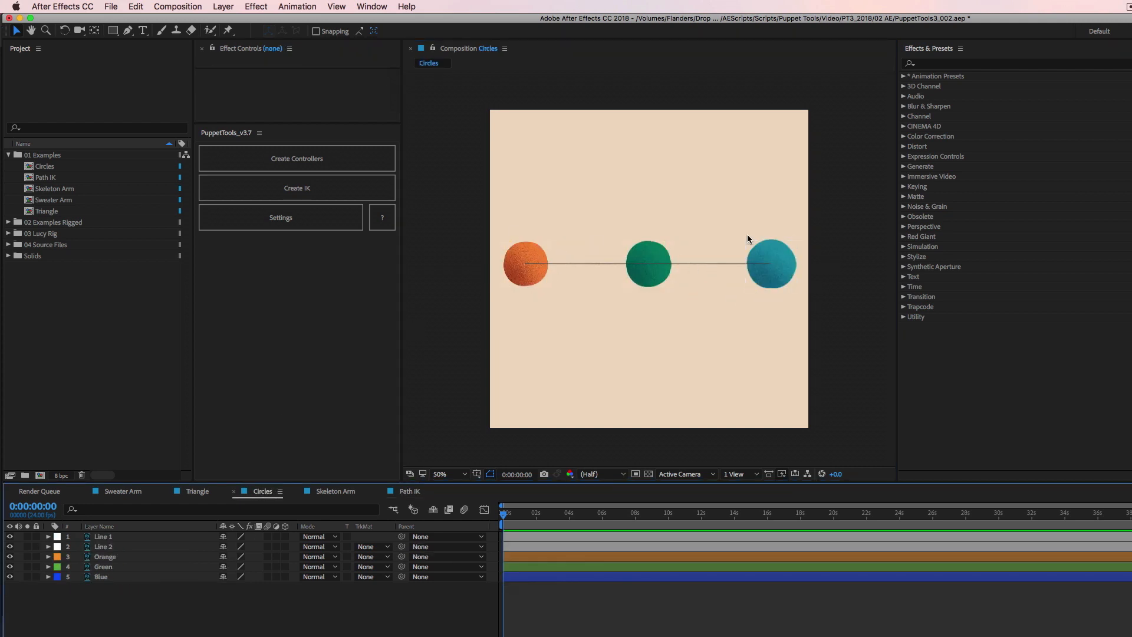
mouse_move(815, 219)
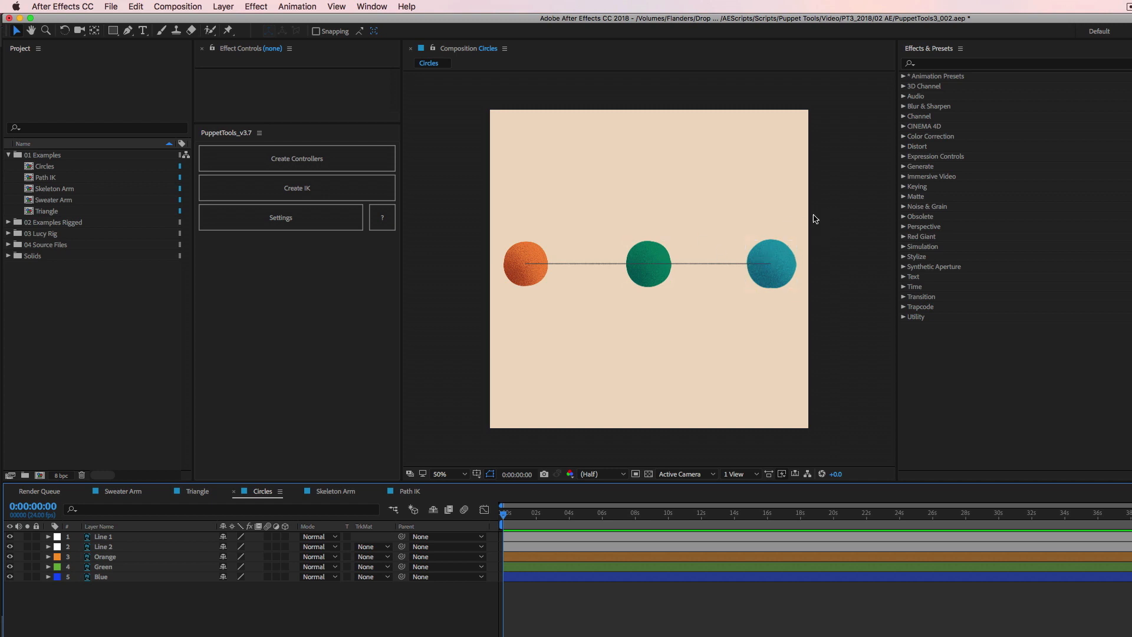
mouse_move(891, 229)
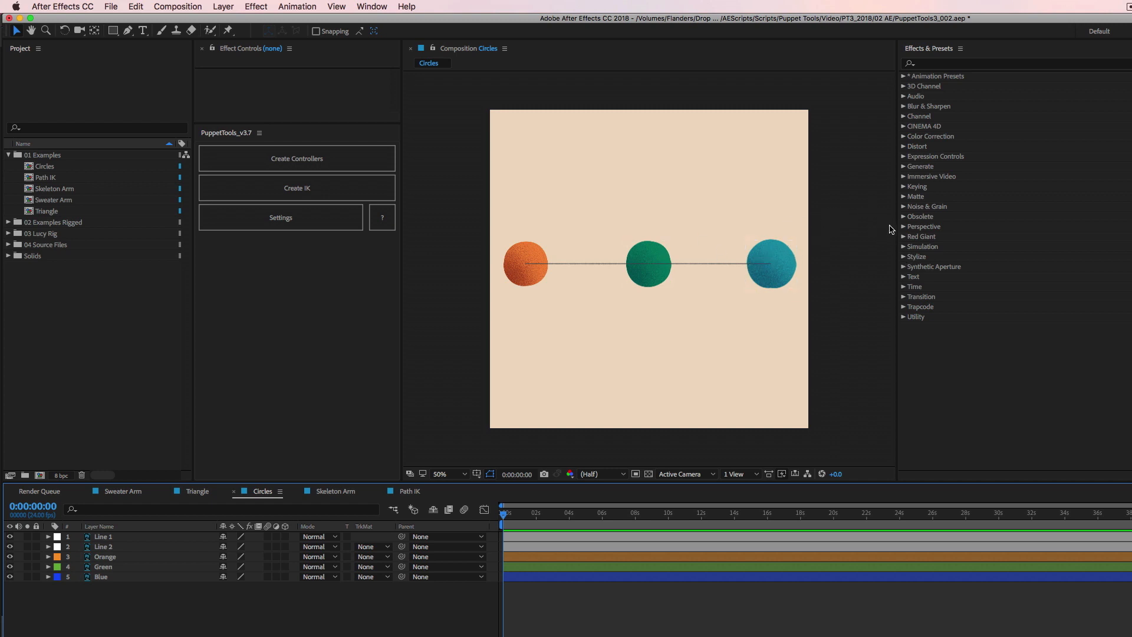
mouse_move(454, 354)
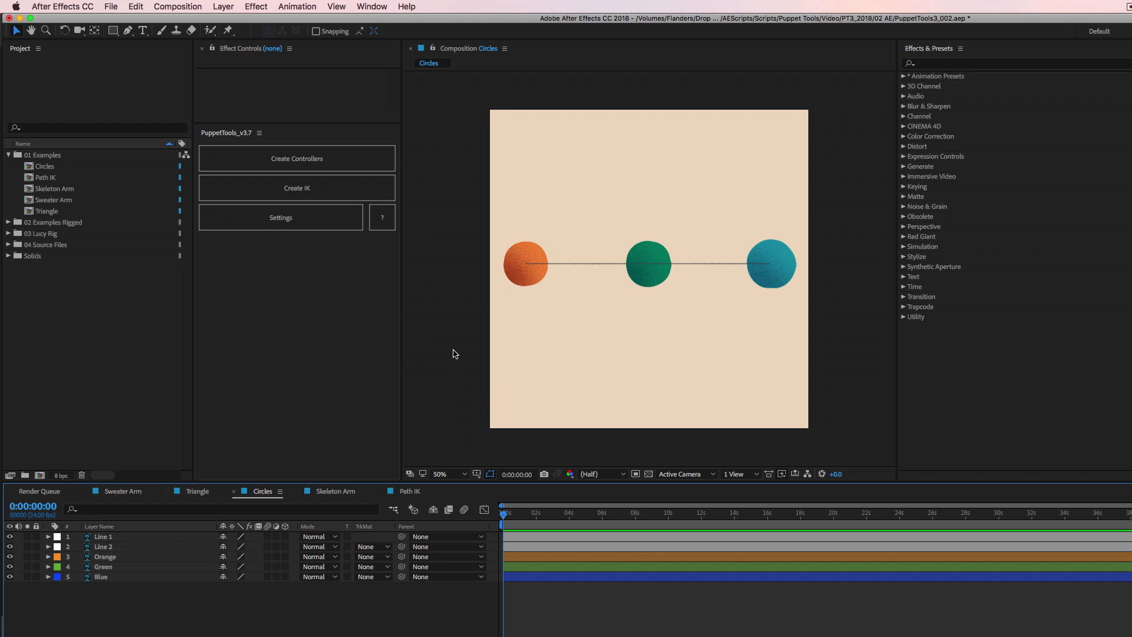
Step: Shift-select the Blue, Orange and Green sphere layers in the Circles composition
left_click(770, 263)
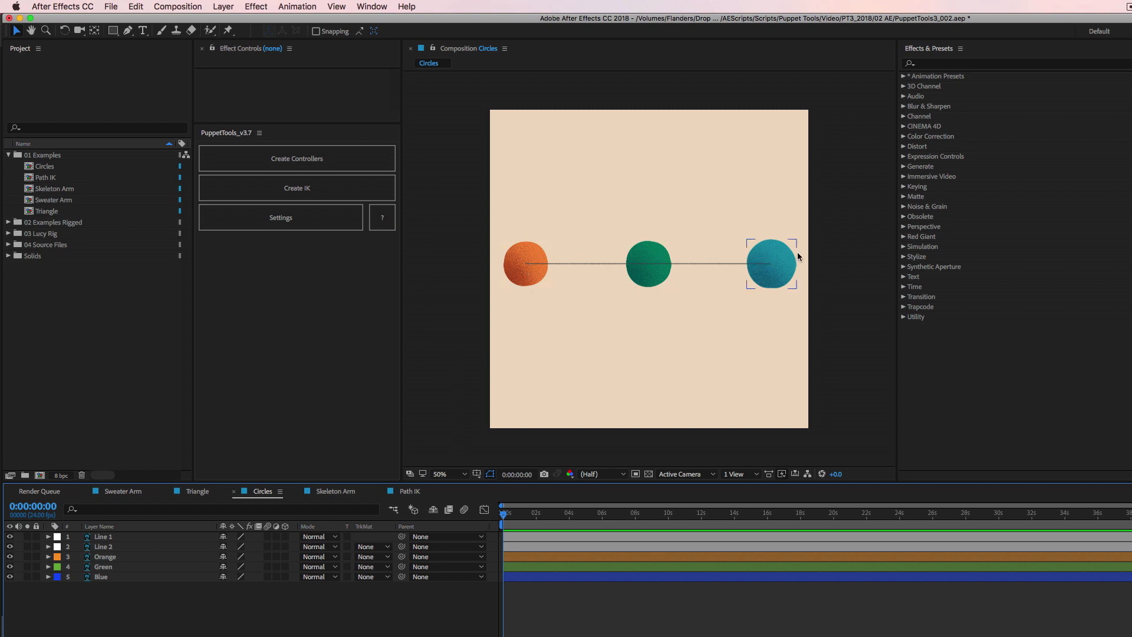
mouse_move(774, 274)
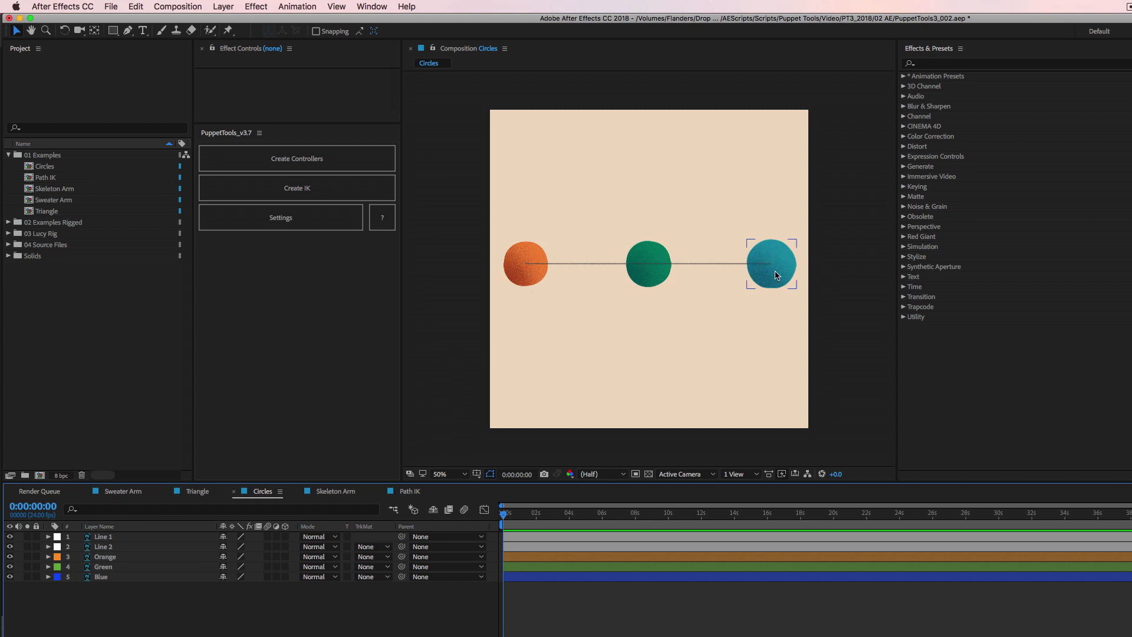
mouse_move(780, 255)
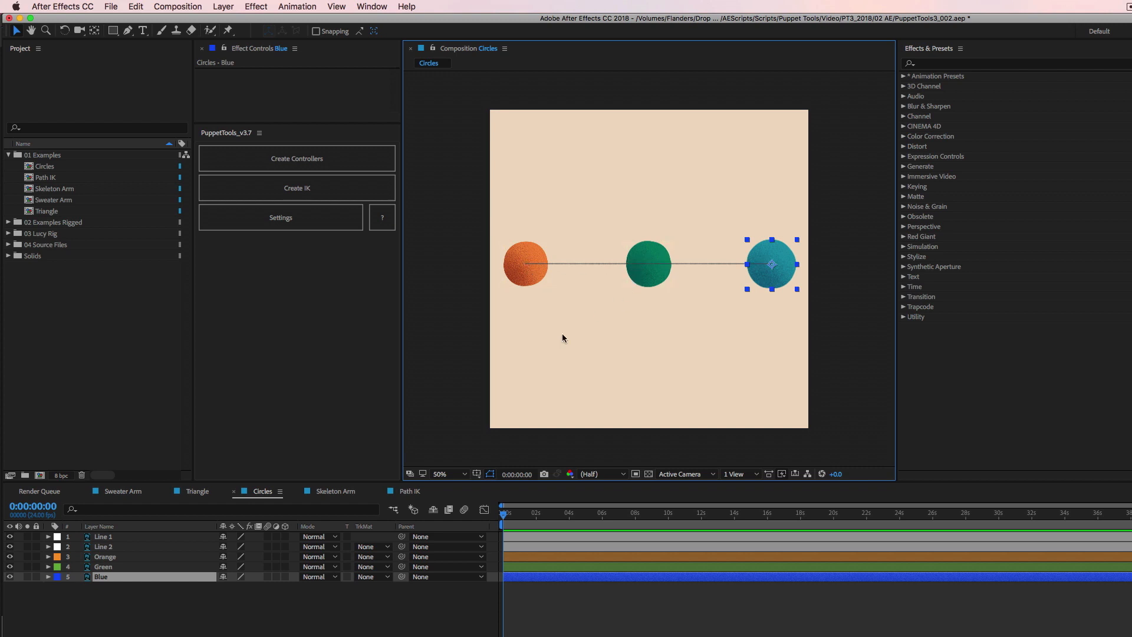
left_click(526, 263)
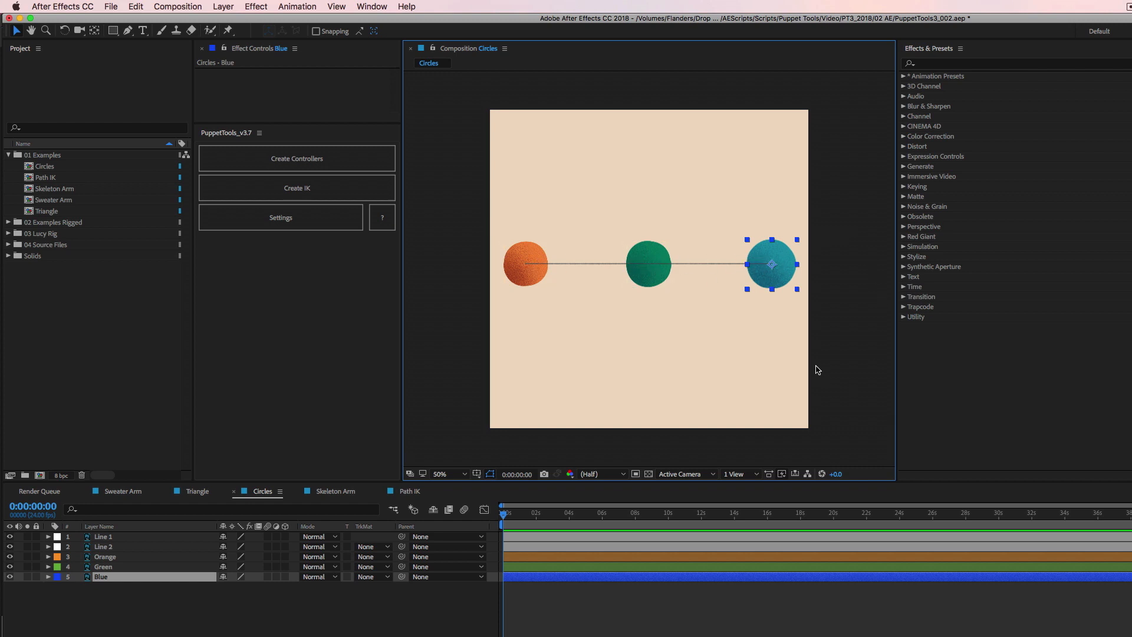
mouse_move(860, 372)
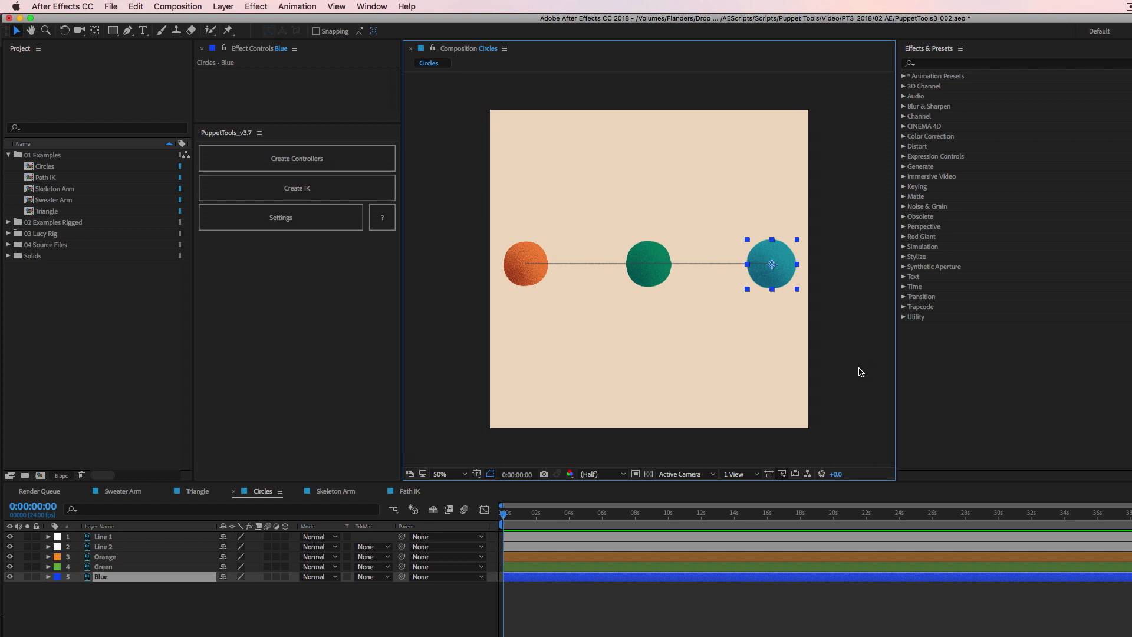
mouse_move(871, 257)
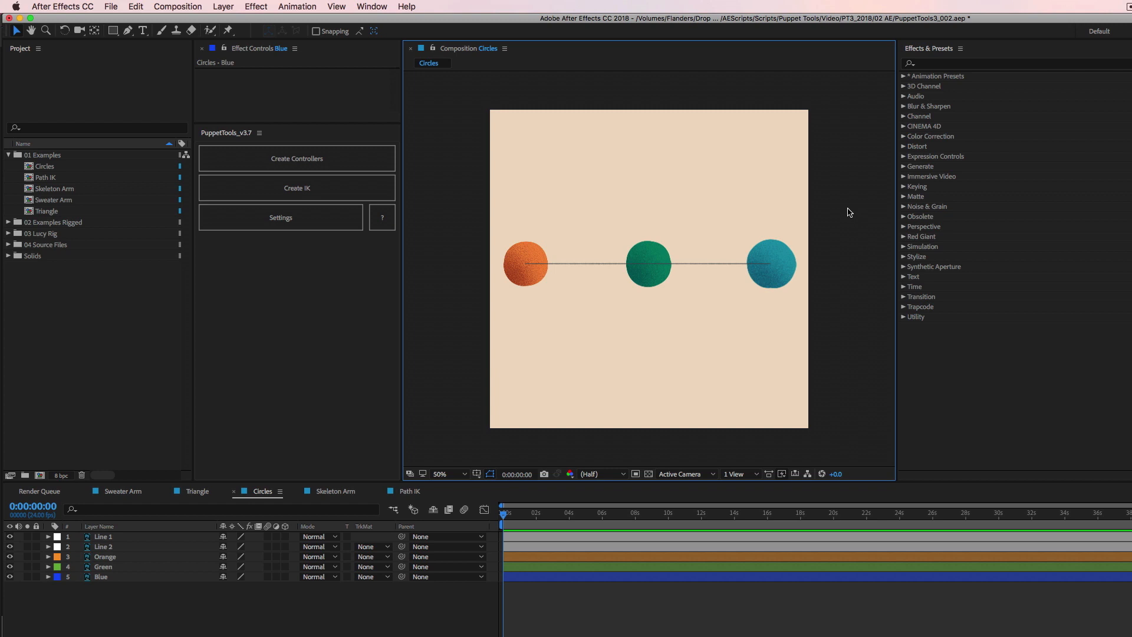
left_click(648, 265)
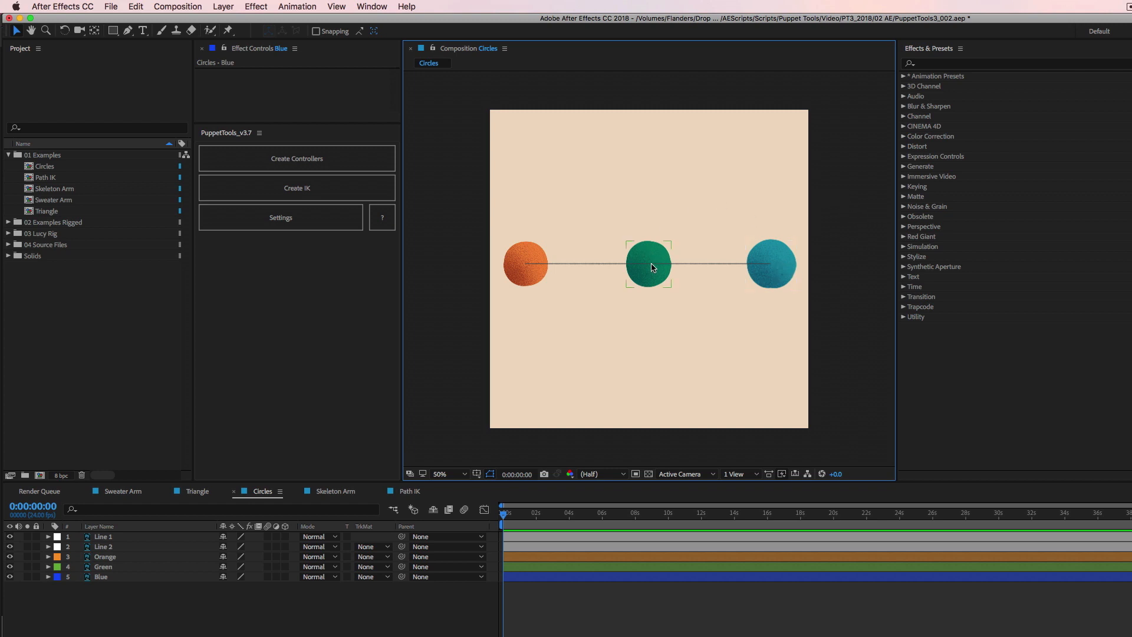
left_click(525, 263)
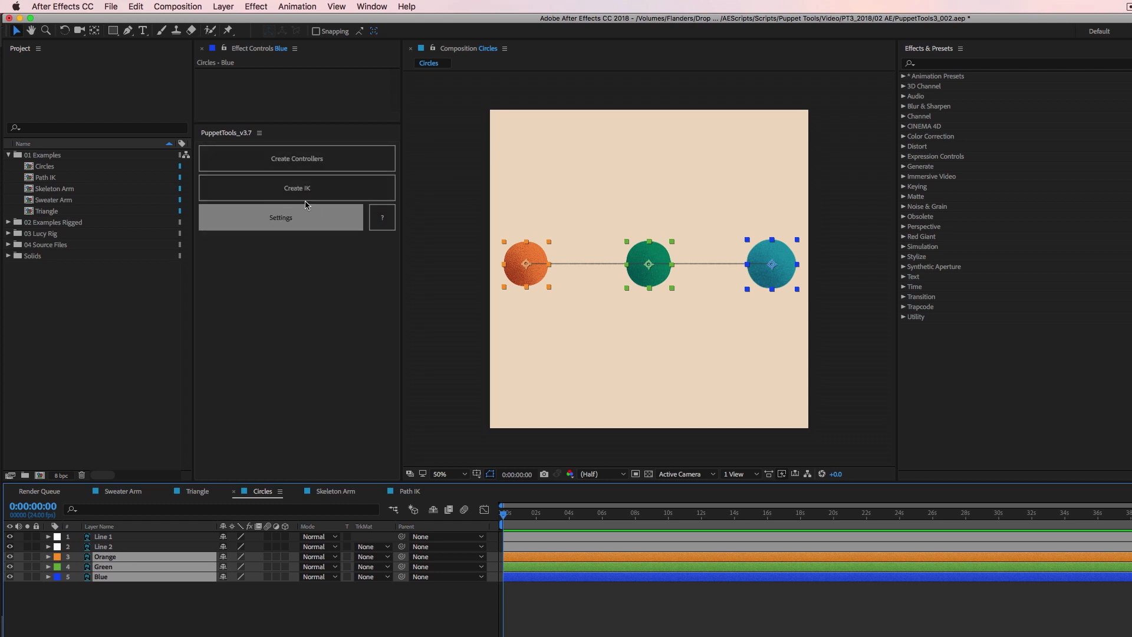
Step: Run Create IK to generate Blue IK Ctrl with Orange and Green chained beneath
left_click(296, 188)
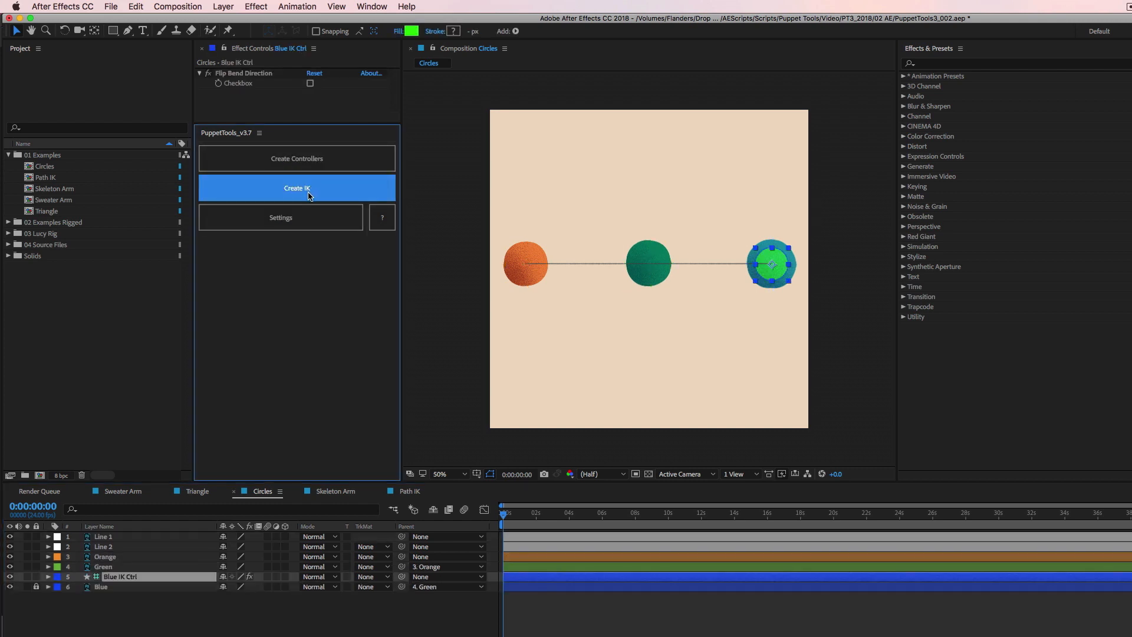
mouse_move(367, 473)
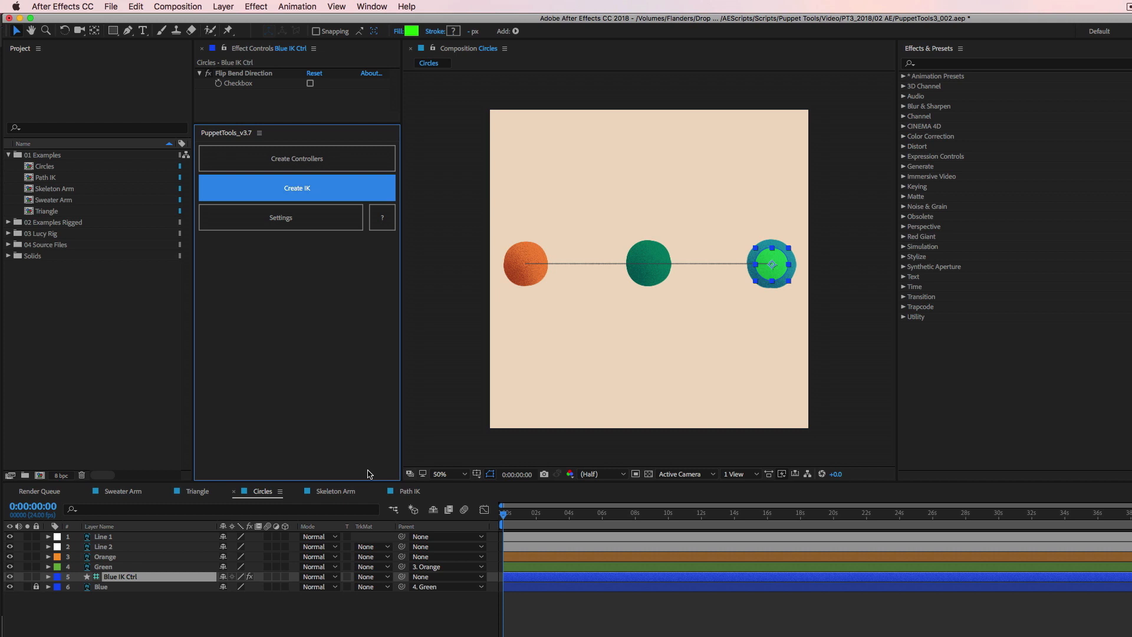
mouse_move(816, 249)
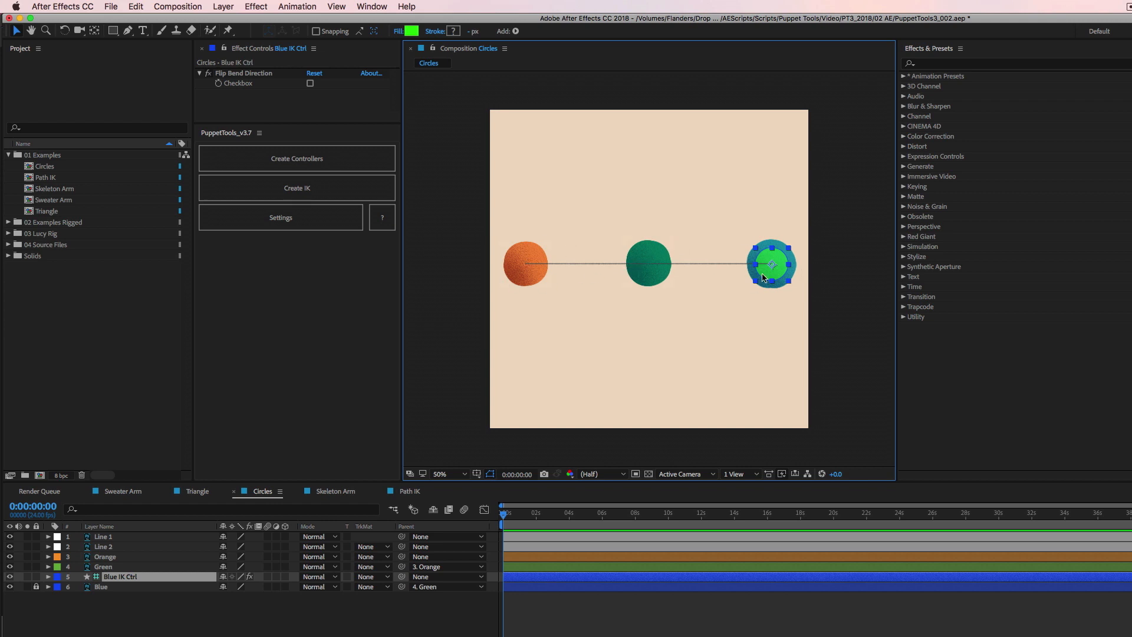
mouse_move(608, 251)
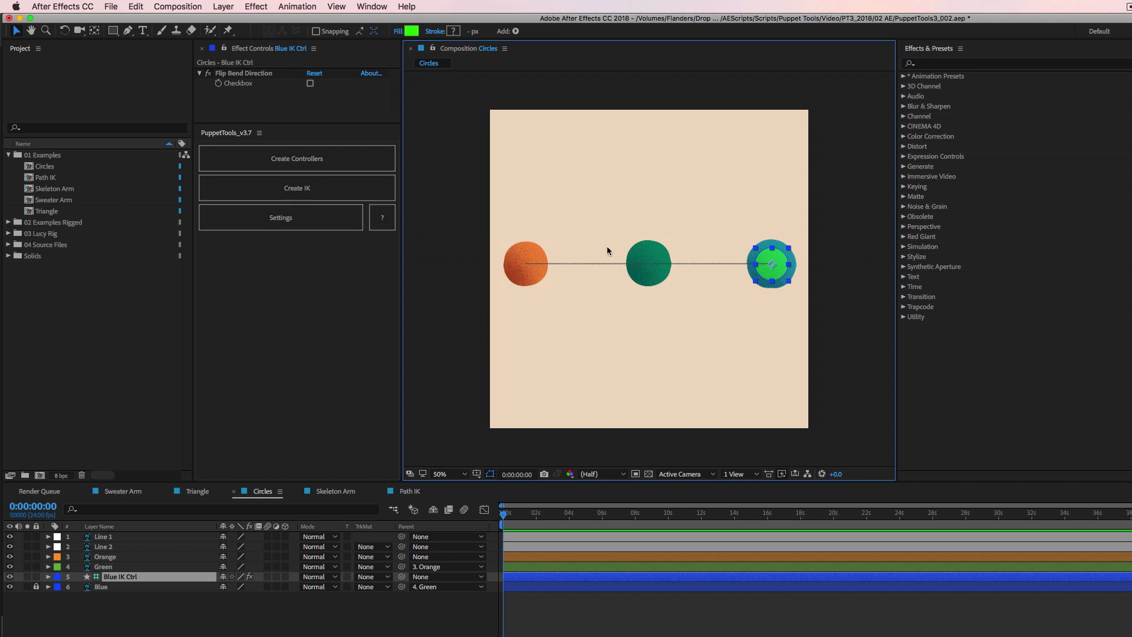
mouse_move(872, 243)
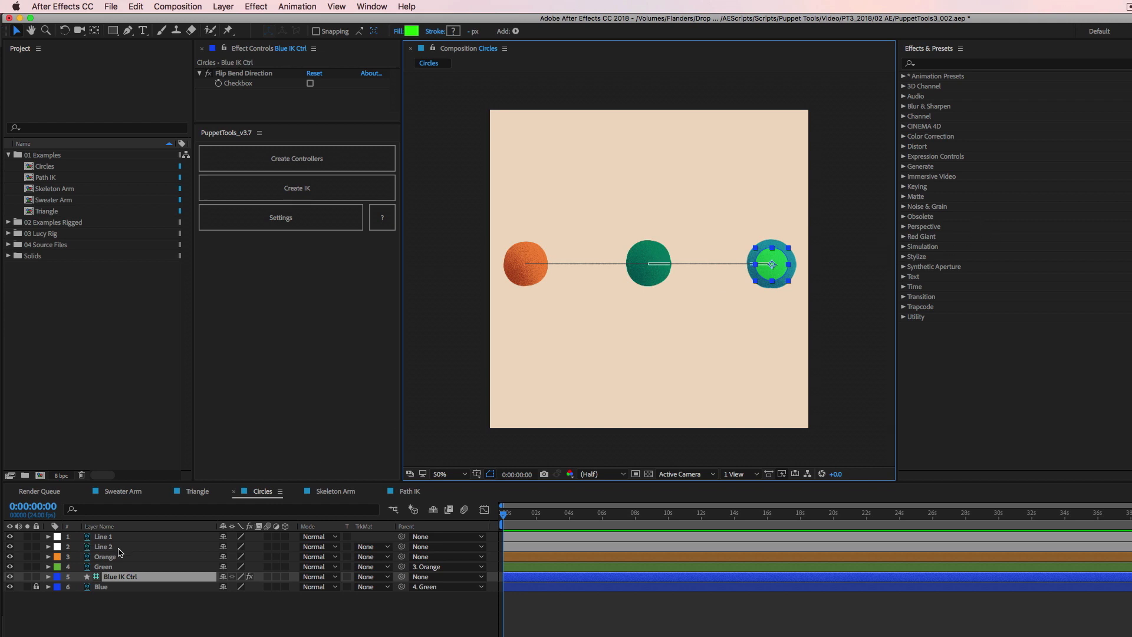
Step: Parent Line 2 to the 4. Green layer and Line 1 to the 3. Orange layer
left_click(103, 547)
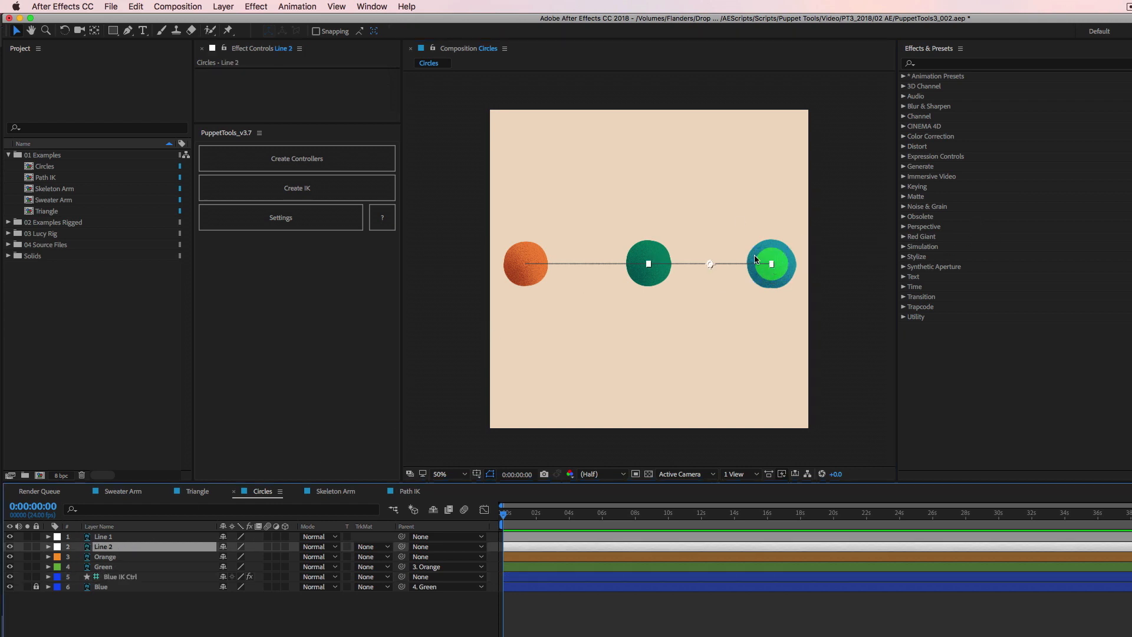
left_click(647, 264)
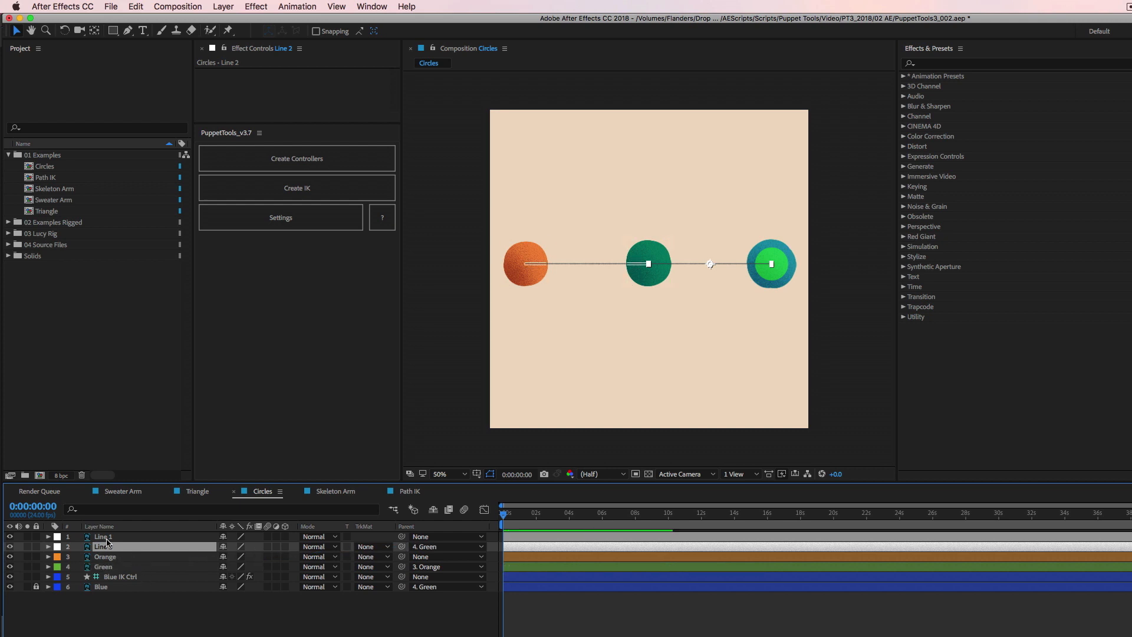
left_click(102, 536)
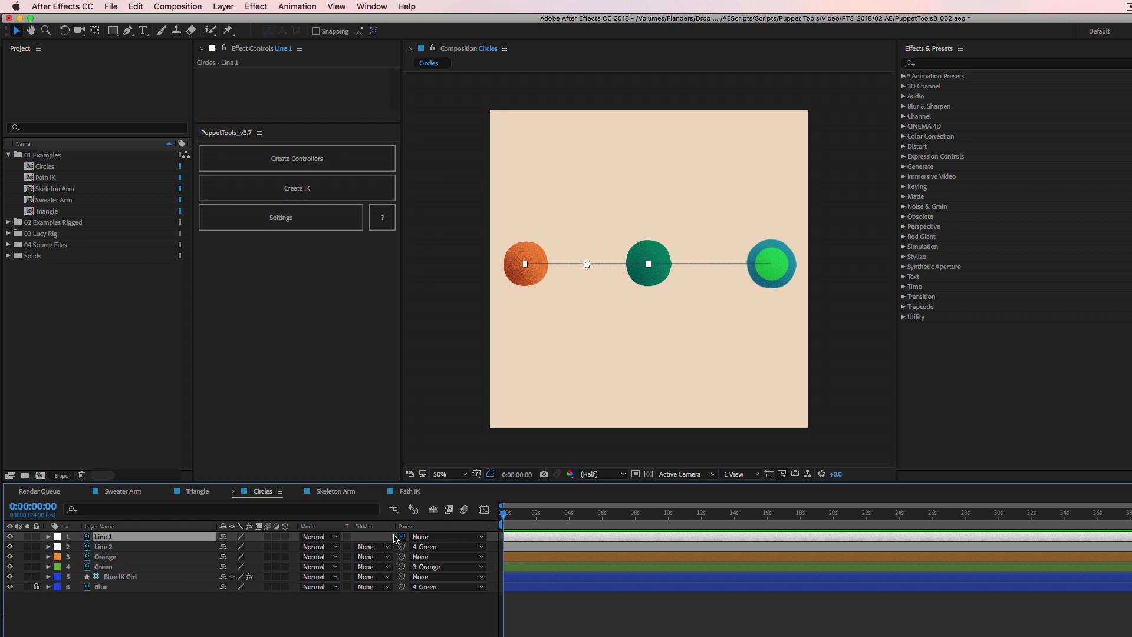
left_click(118, 576)
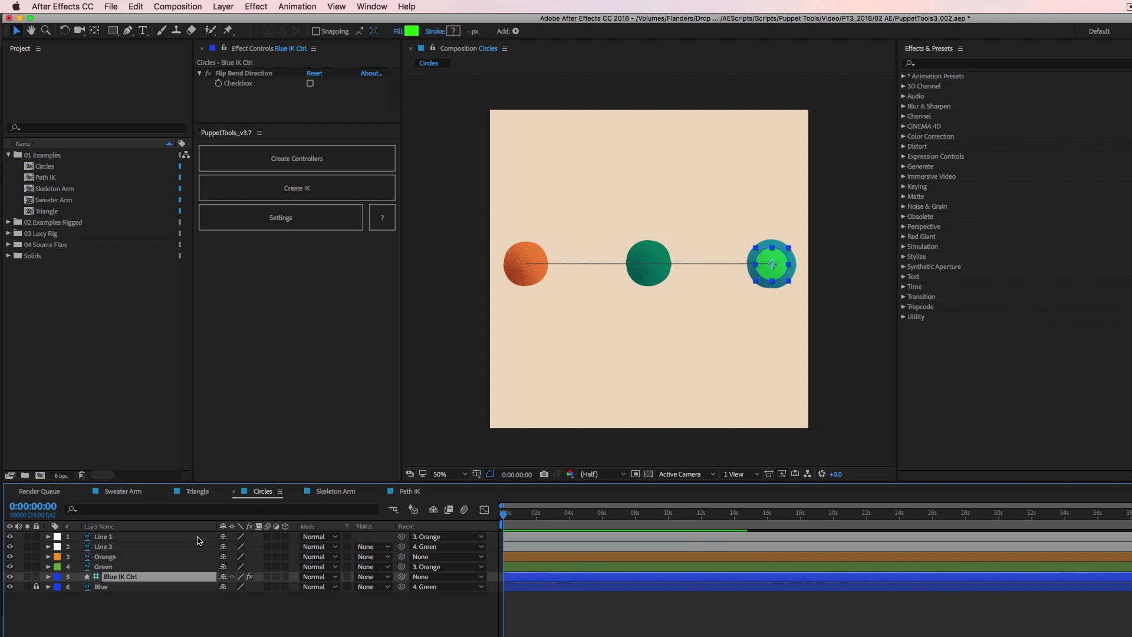
mouse_move(779, 262)
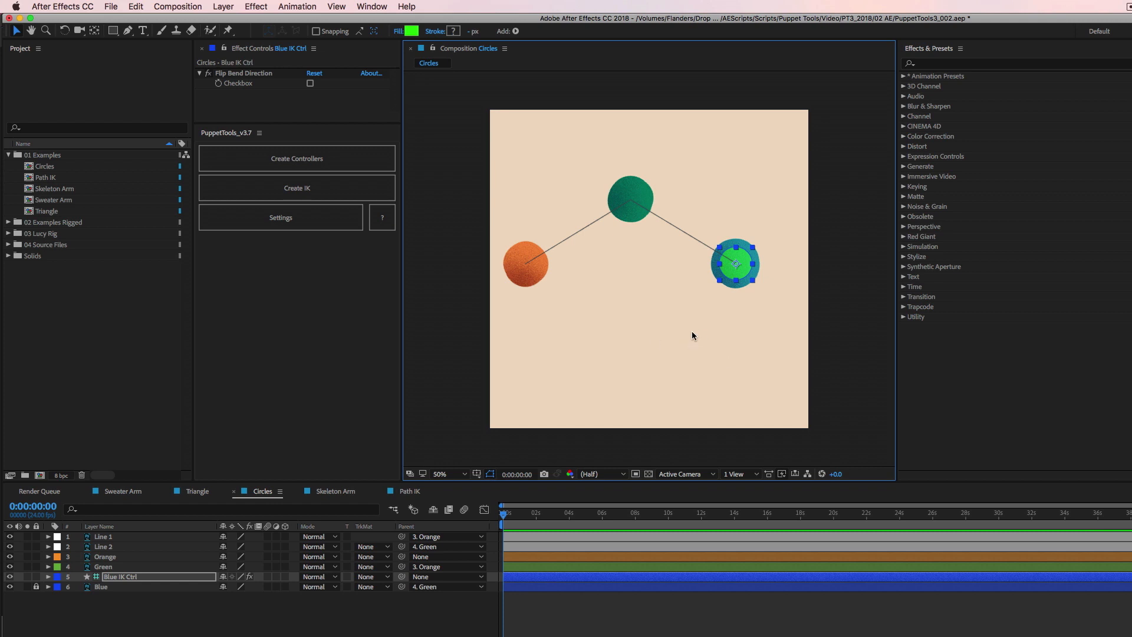
mouse_move(653, 355)
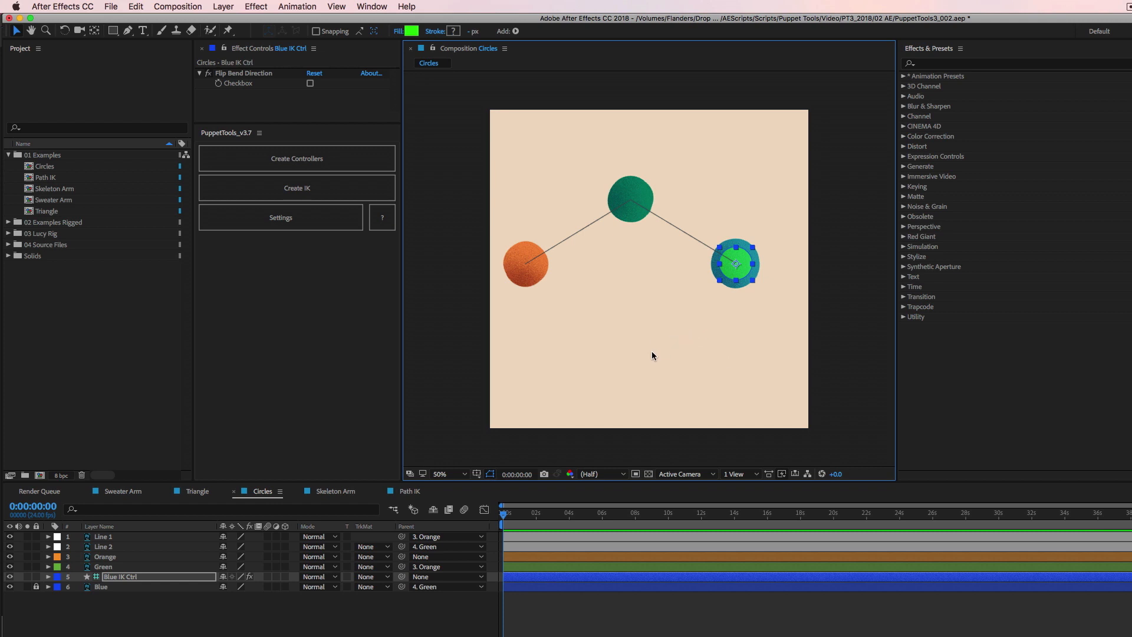
mouse_move(610, 270)
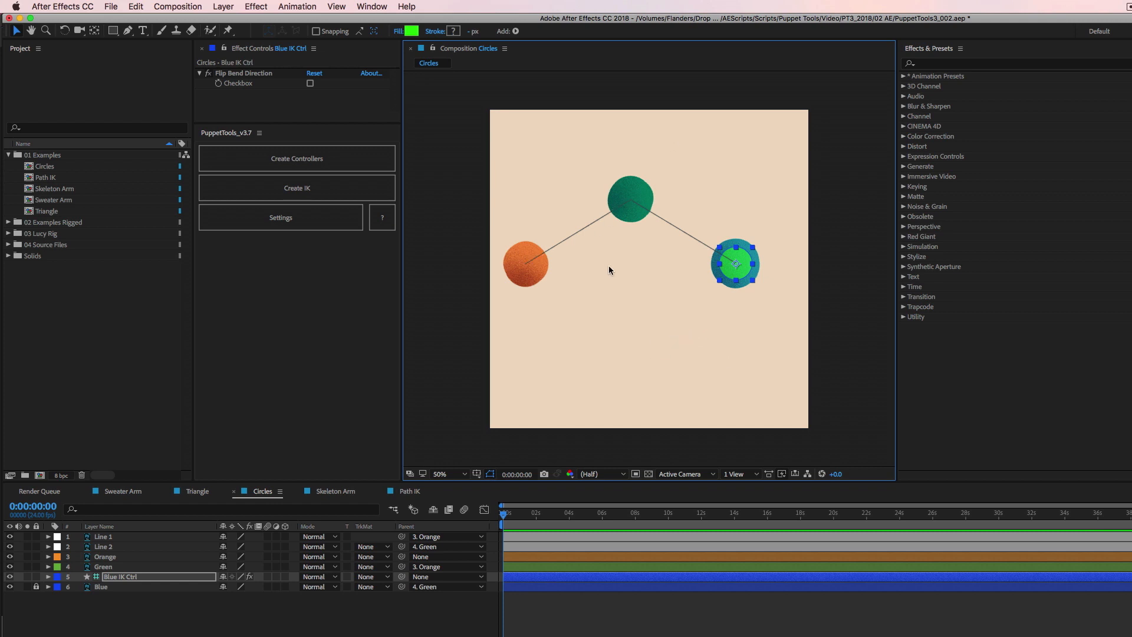
mouse_move(699, 189)
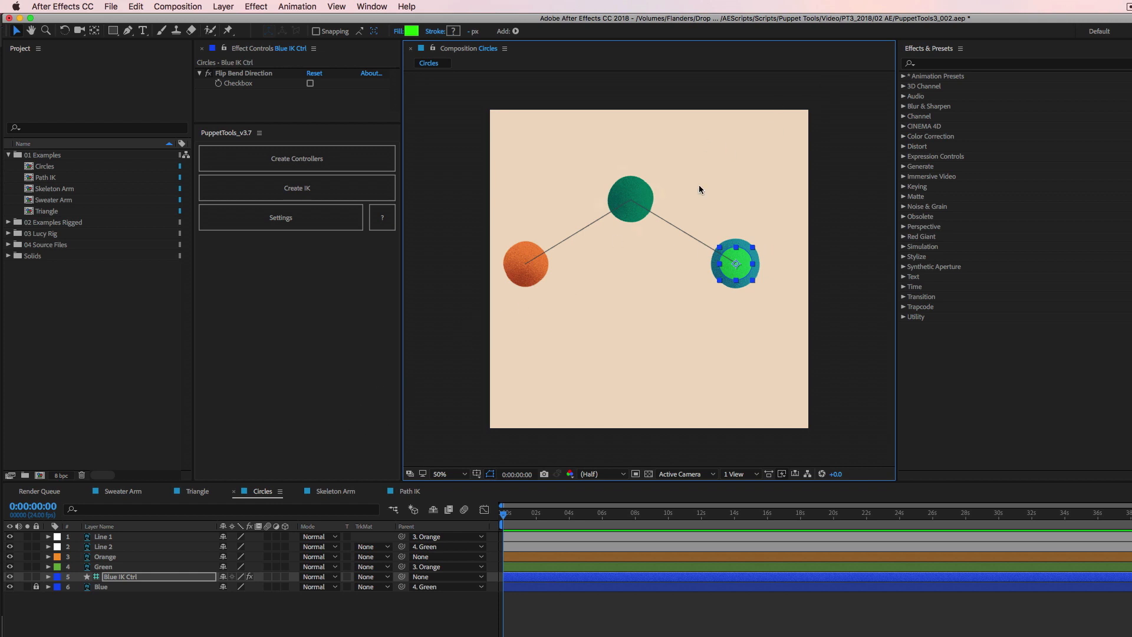
mouse_move(742, 197)
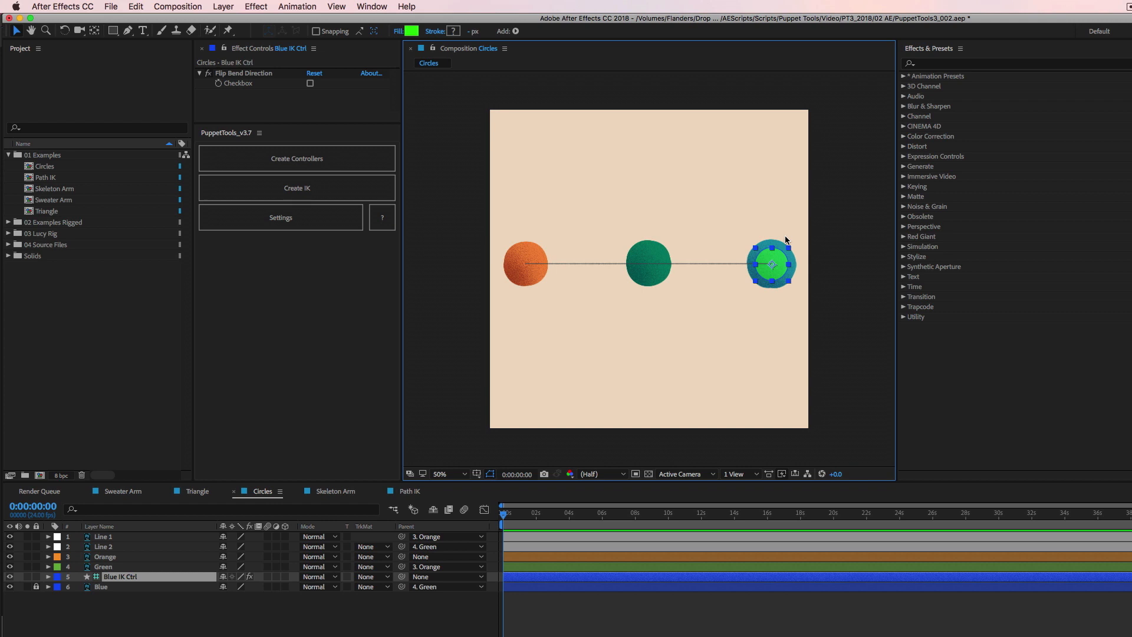
mouse_move(780, 219)
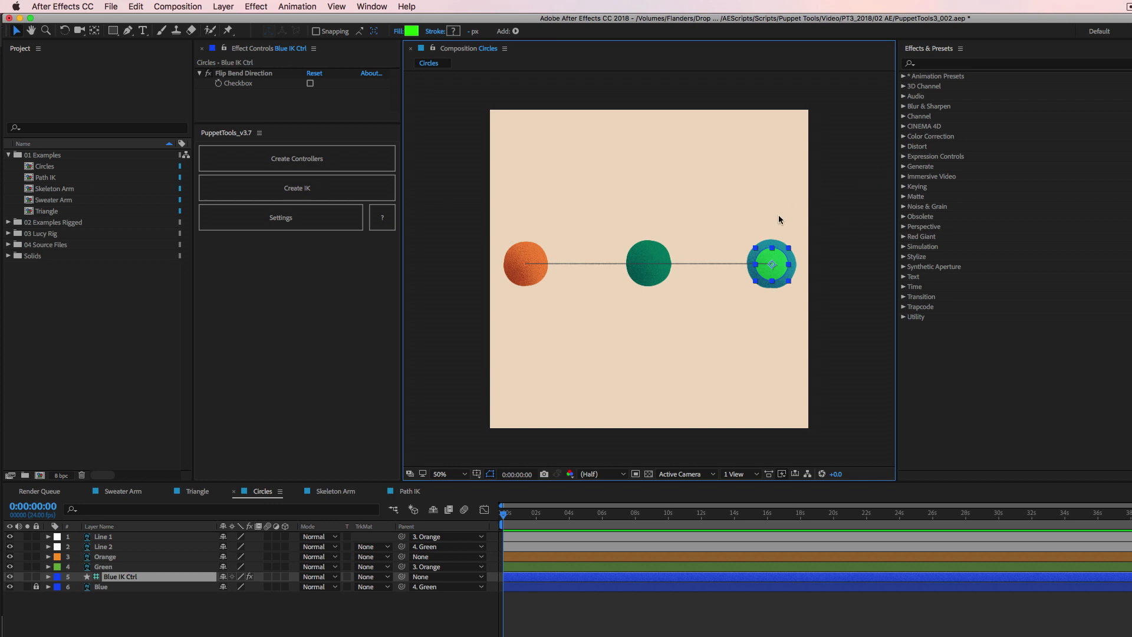